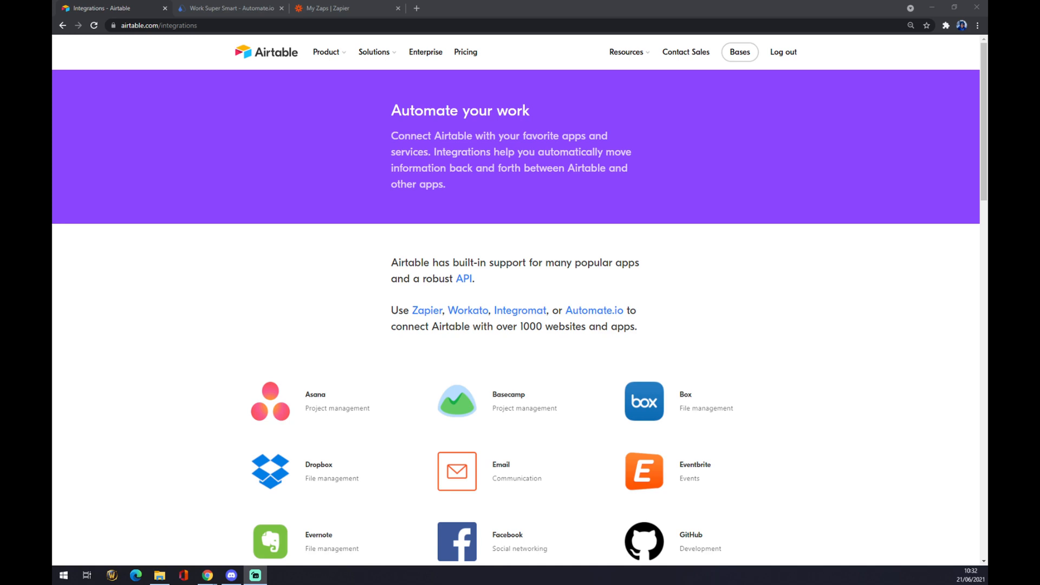
# Switch to the Automate.io site and expand its Integrations menu of popular apps
pyautogui.scroll(-3)
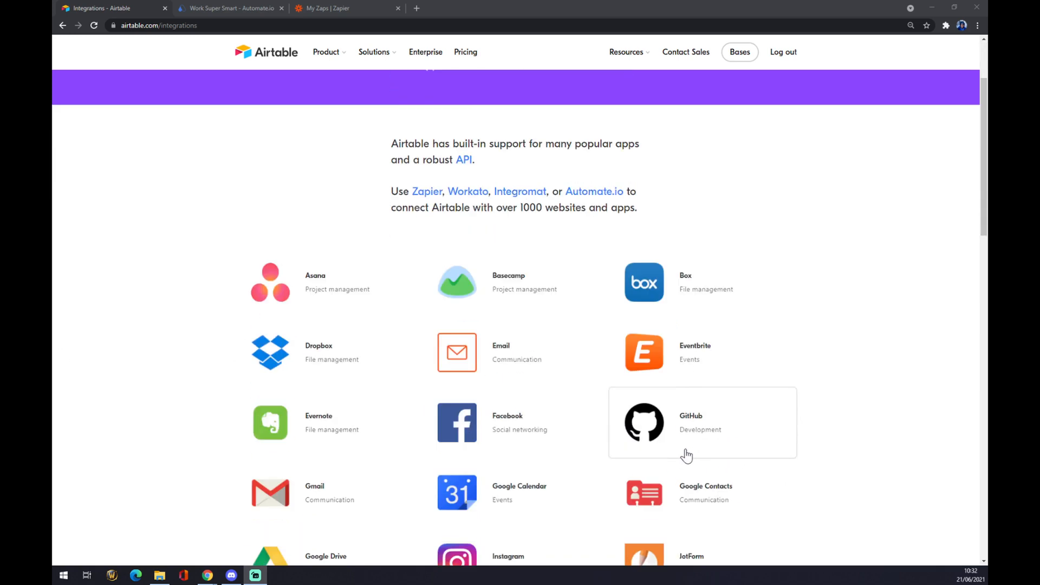
pyautogui.scroll(-3)
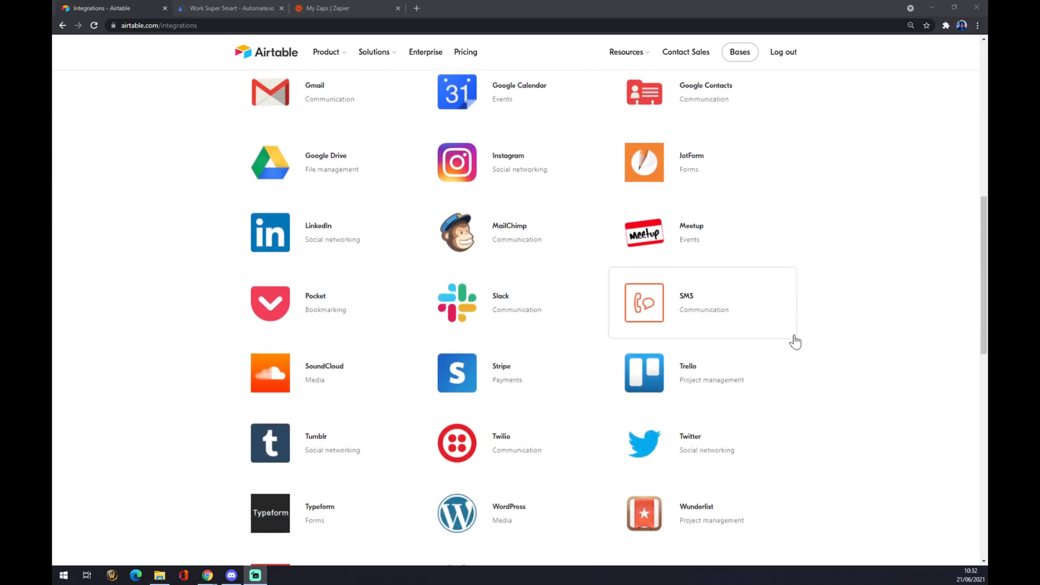
pyautogui.scroll(-3)
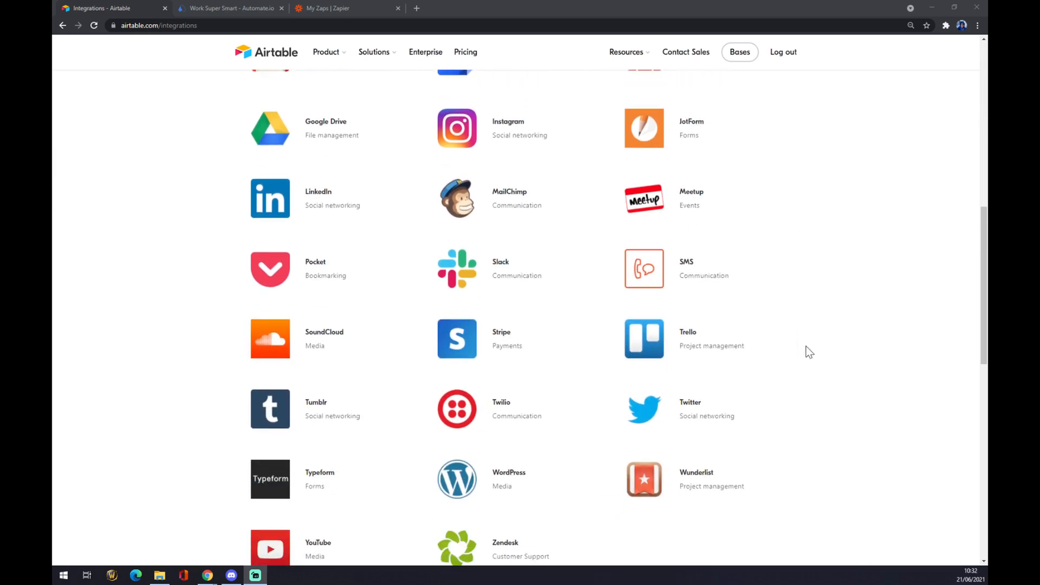
pyautogui.scroll(3)
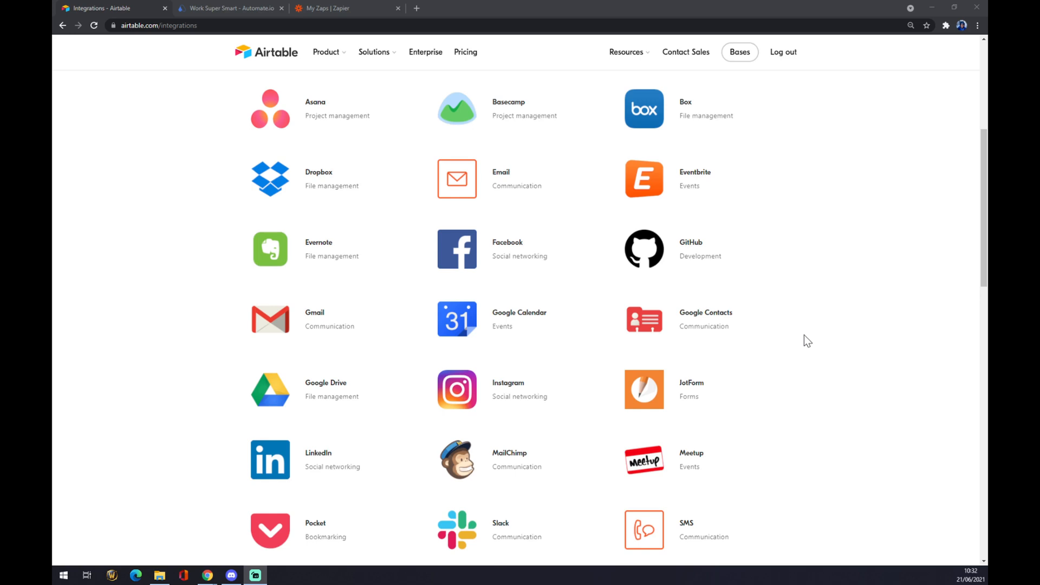
pyautogui.scroll(3)
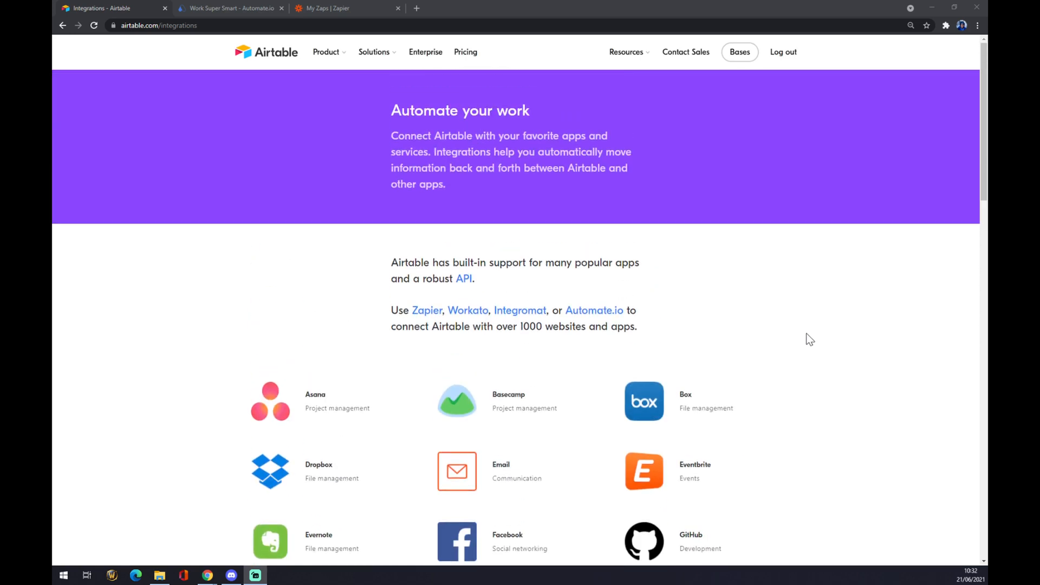
pyautogui.moveTo(803, 346)
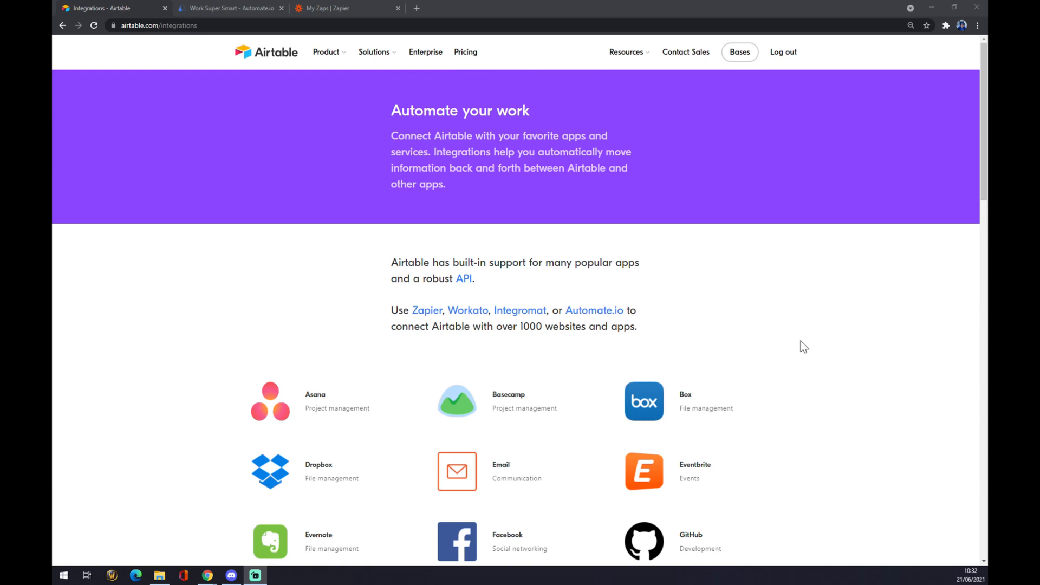
pyautogui.click(229, 8)
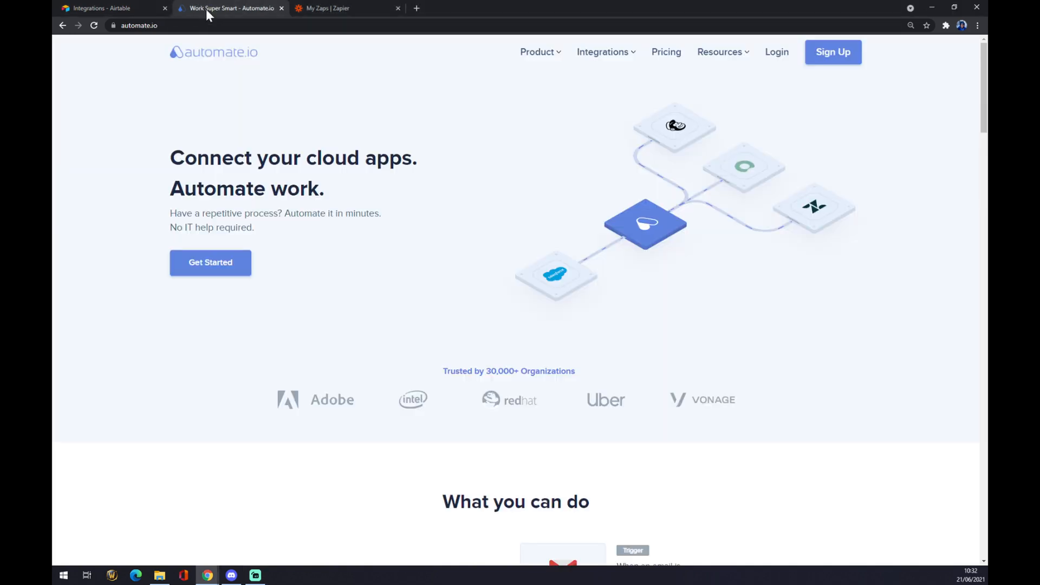
pyautogui.moveTo(516, 104)
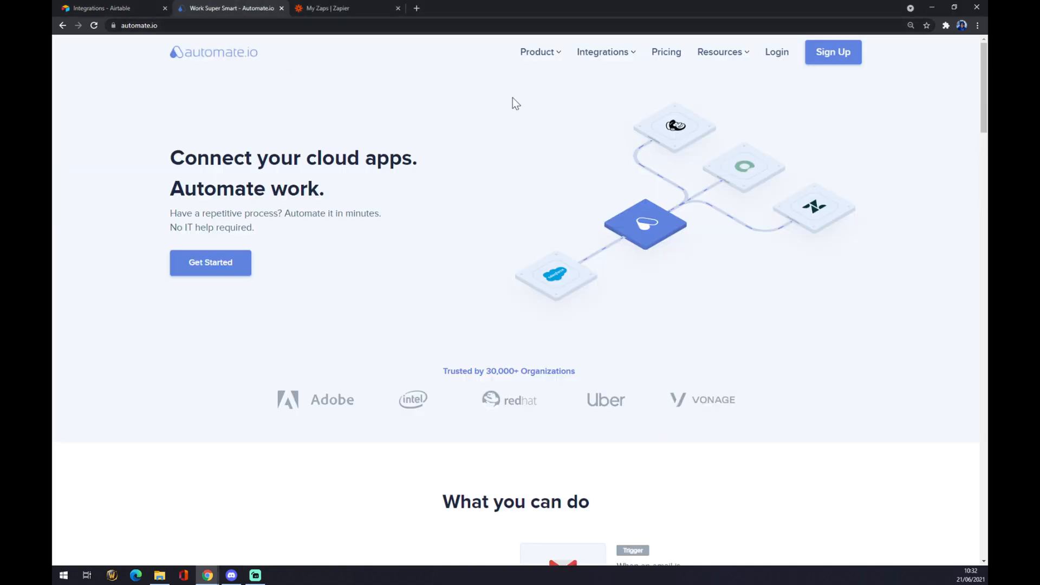
pyautogui.moveTo(497, 100)
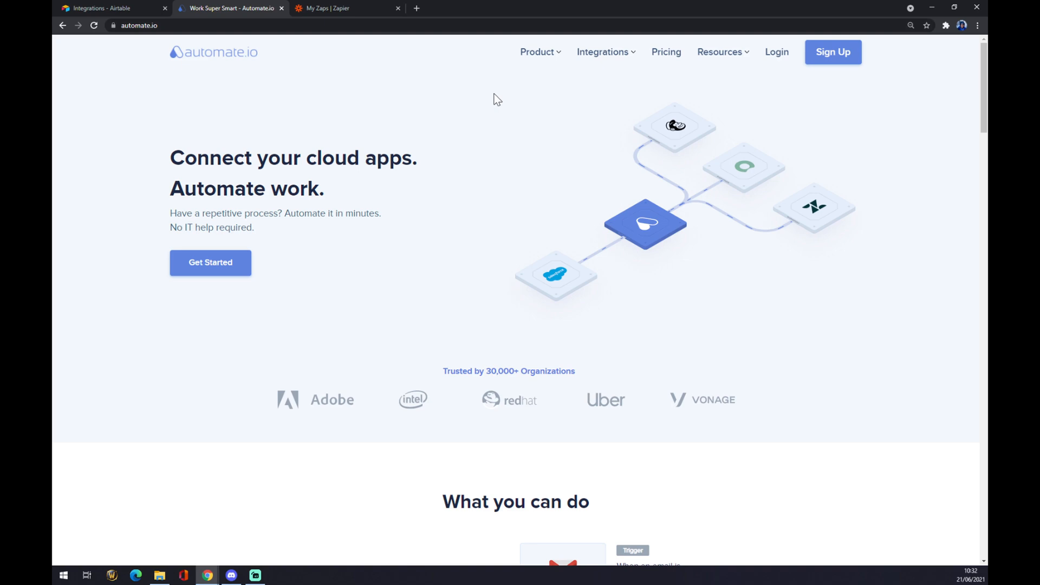
pyautogui.moveTo(487, 124)
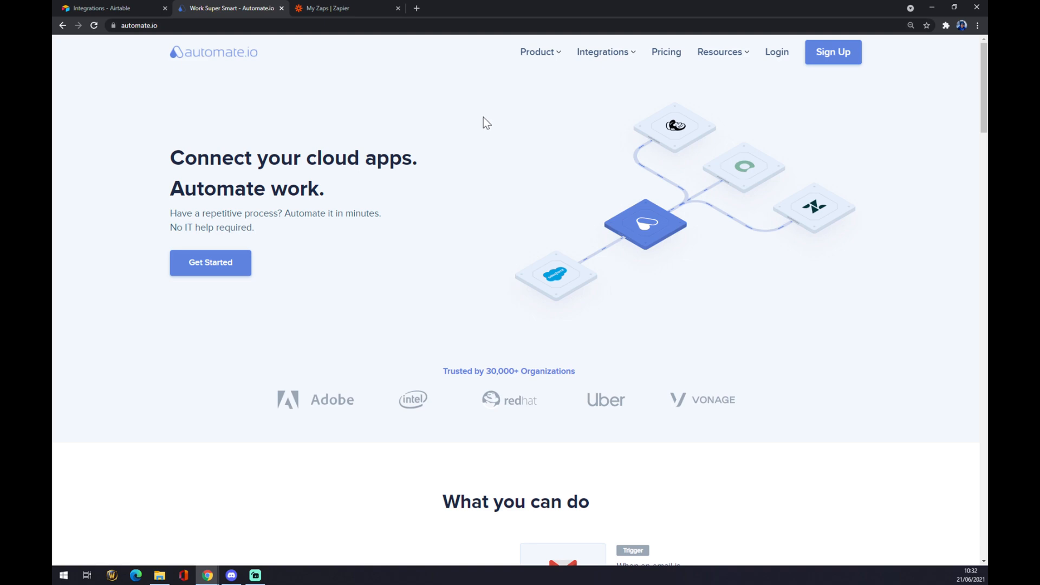
pyautogui.click(603, 52)
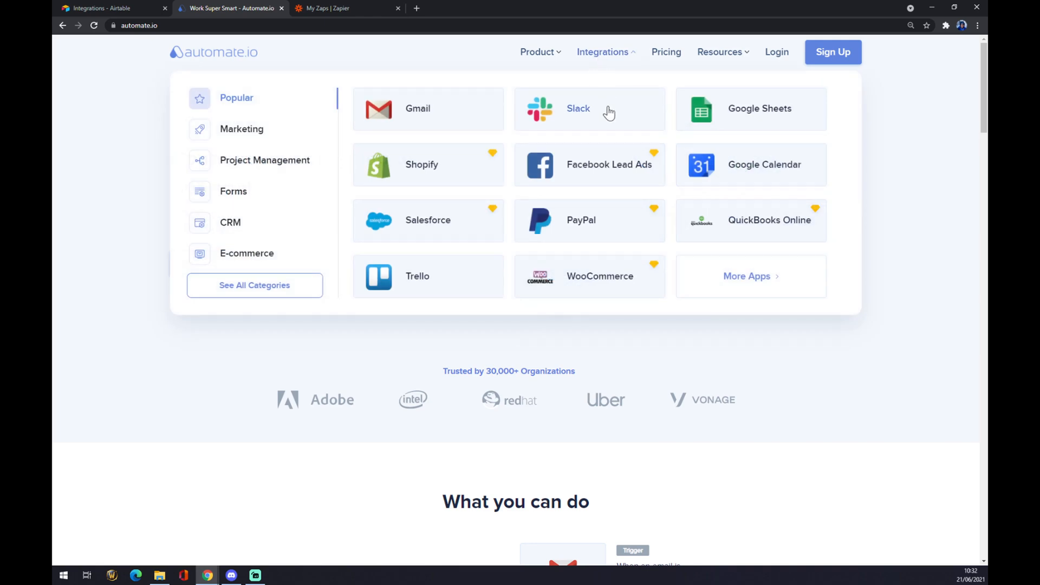
pyautogui.moveTo(510, 161)
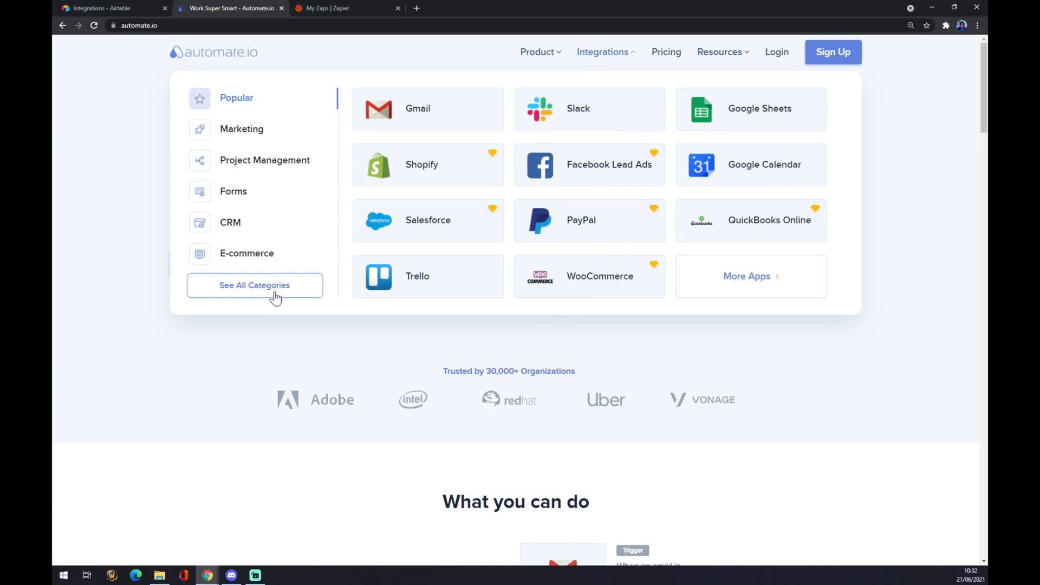
# From the full app list, search 'airta' and go to Airtable's integrations page
pyautogui.click(254, 285)
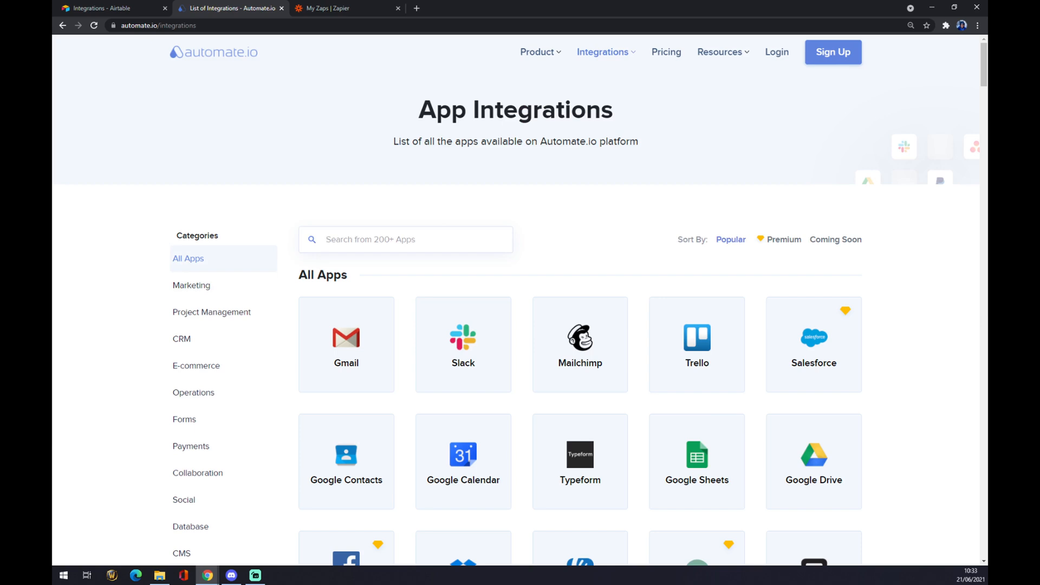
pyautogui.write('airta')
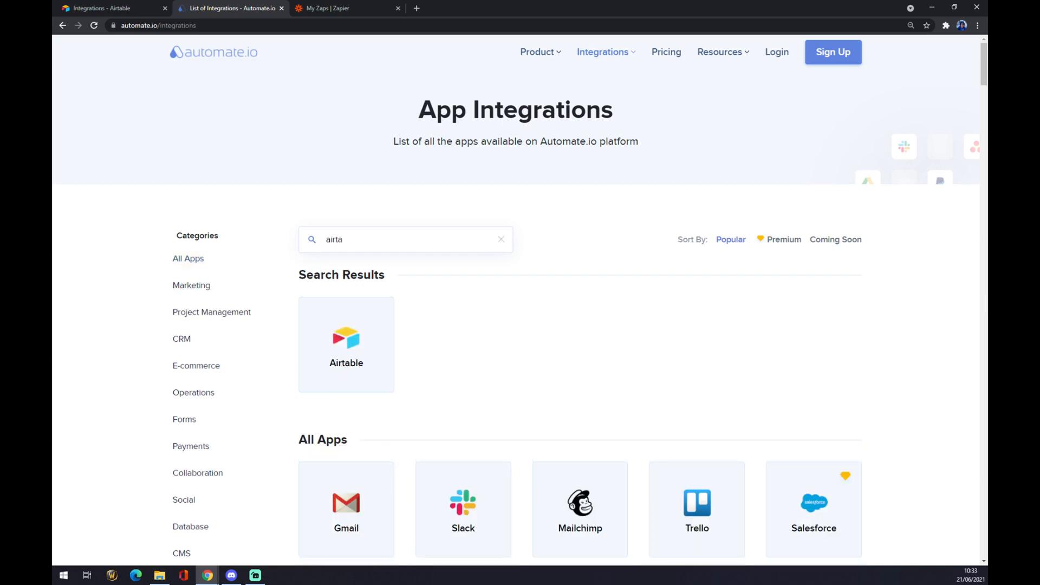
pyautogui.moveTo(367, 332)
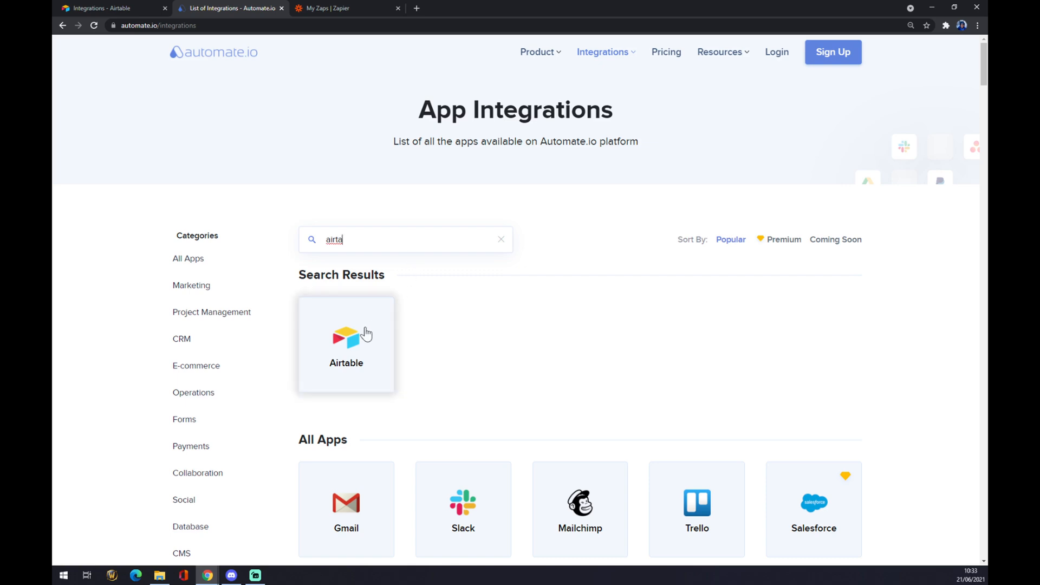
pyautogui.click(346, 343)
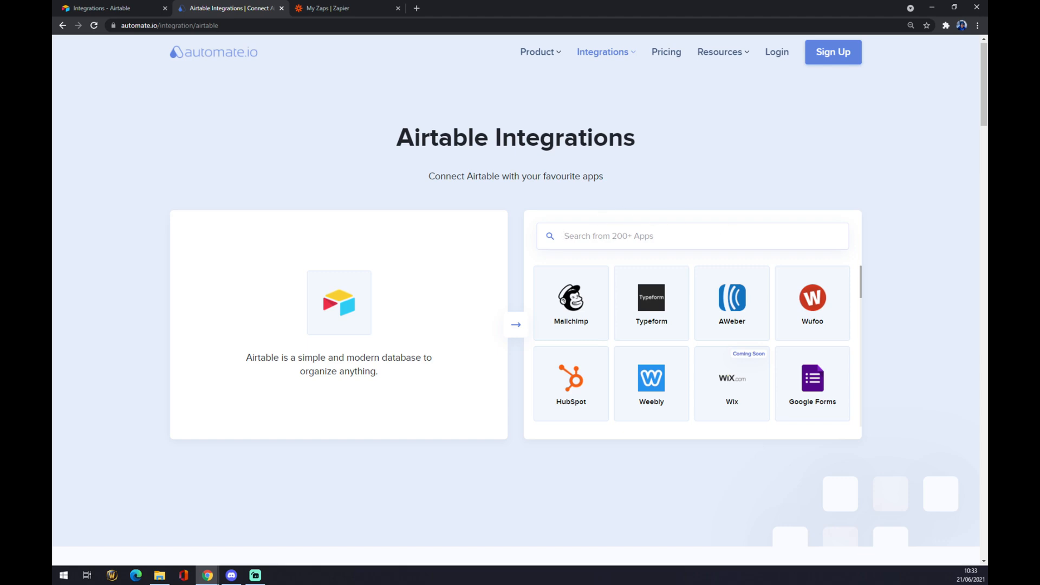
# Search 'jira' to reach the Airtable and Jira integration page's build-your-own section
pyautogui.write('jira')
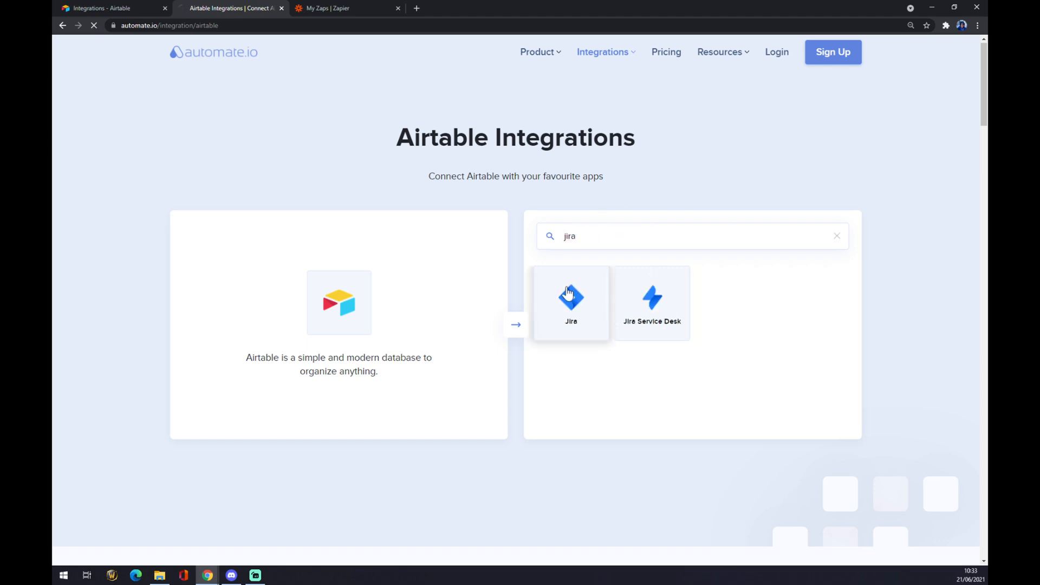
pyautogui.click(571, 303)
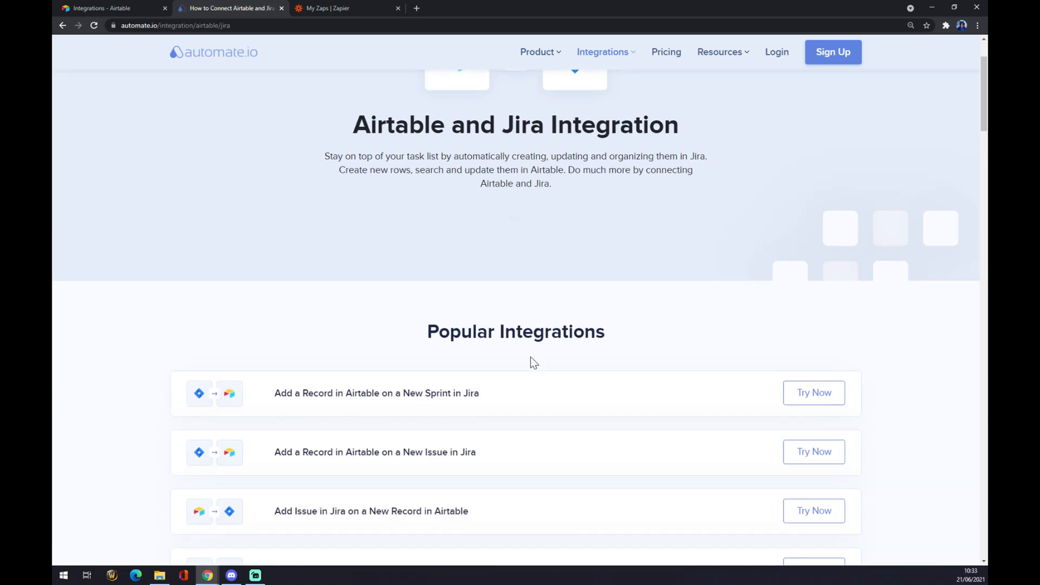
pyautogui.moveTo(525, 352)
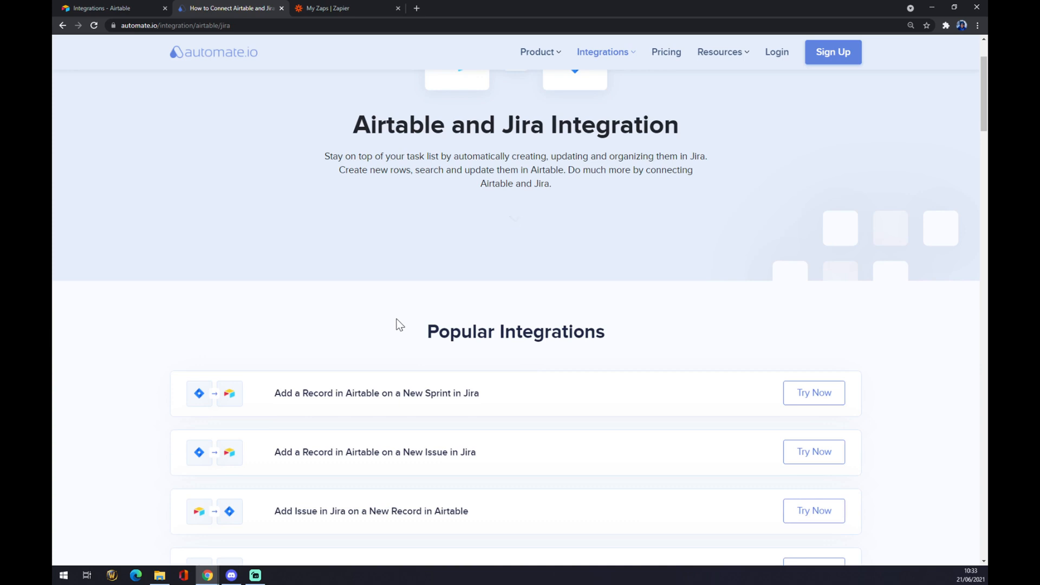
pyautogui.scroll(-3)
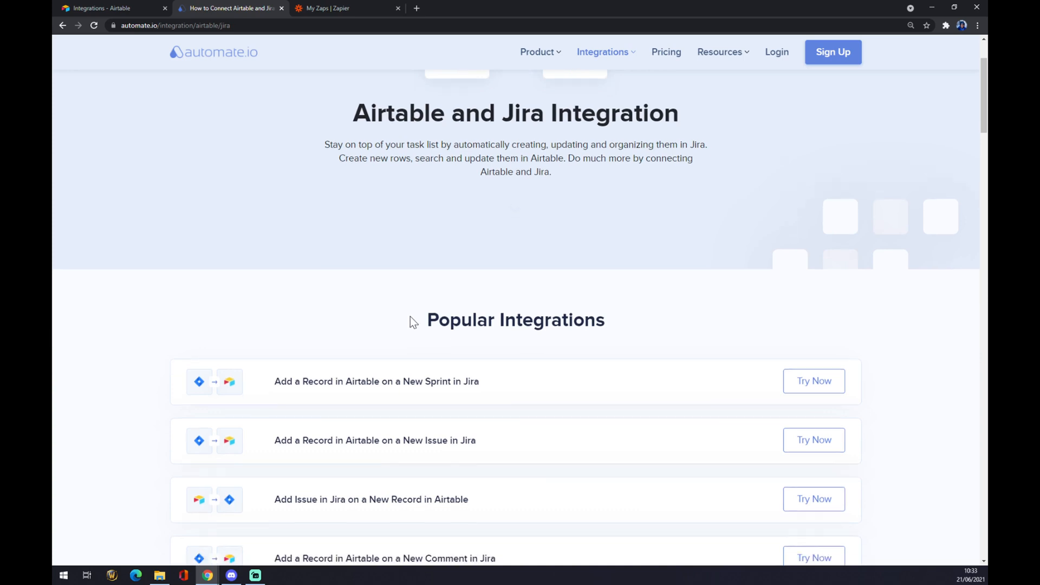
pyautogui.scroll(-3)
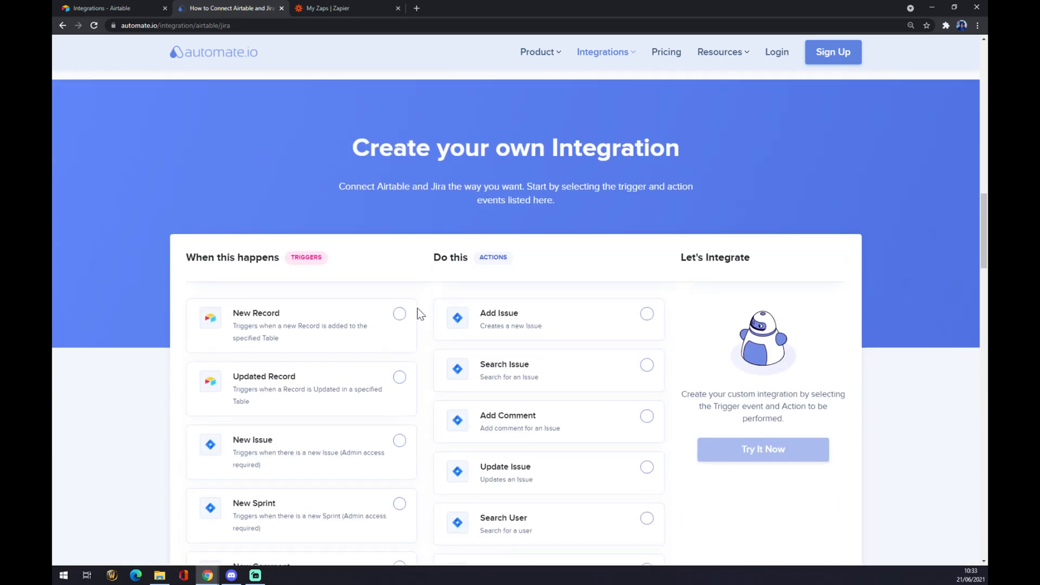
# Choose New Record as the Airtable trigger and Update Issue as the Jira action
pyautogui.scroll(-3)
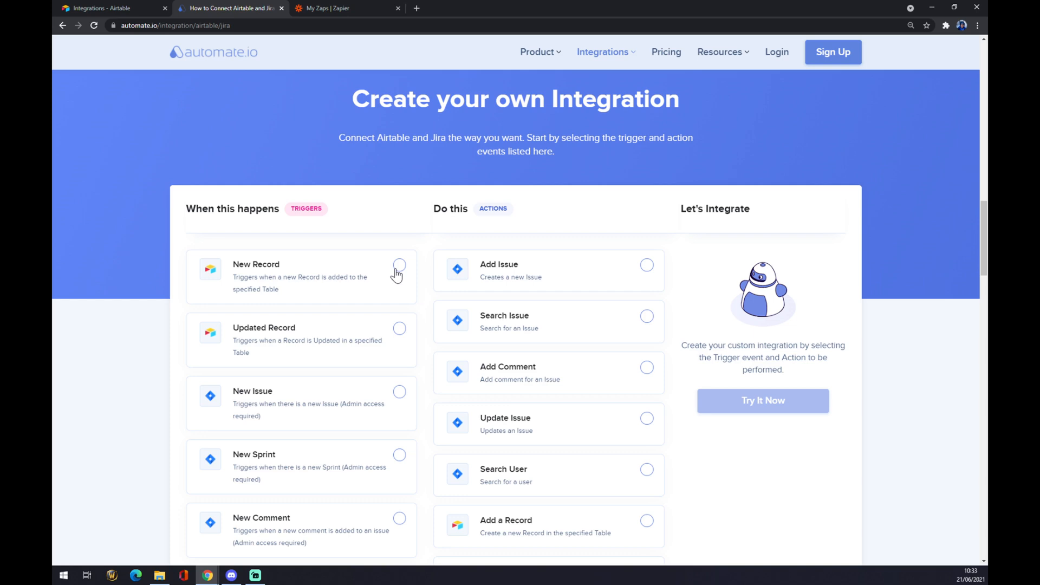
pyautogui.moveTo(290, 294)
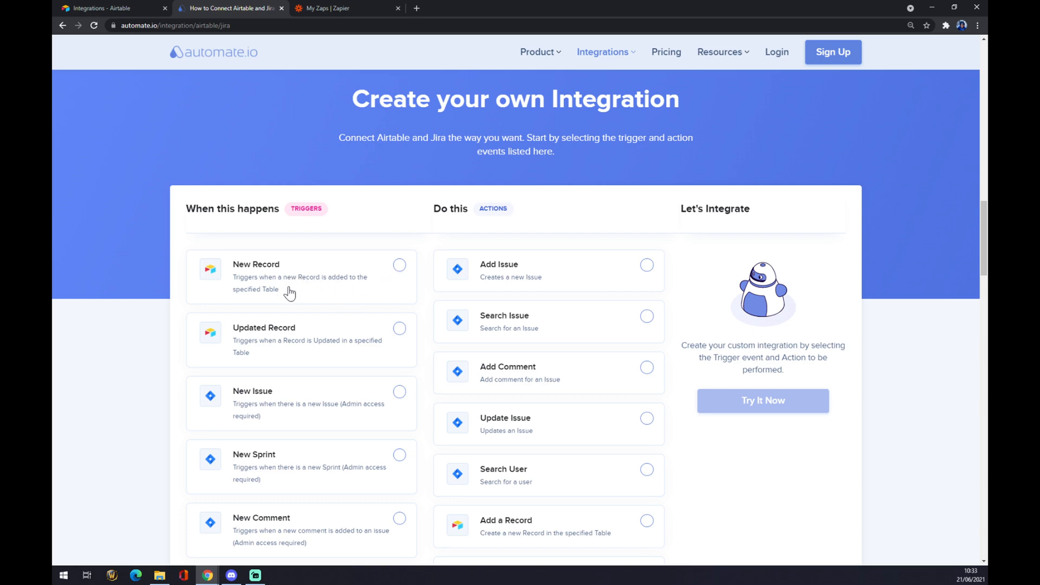
pyautogui.moveTo(403, 274)
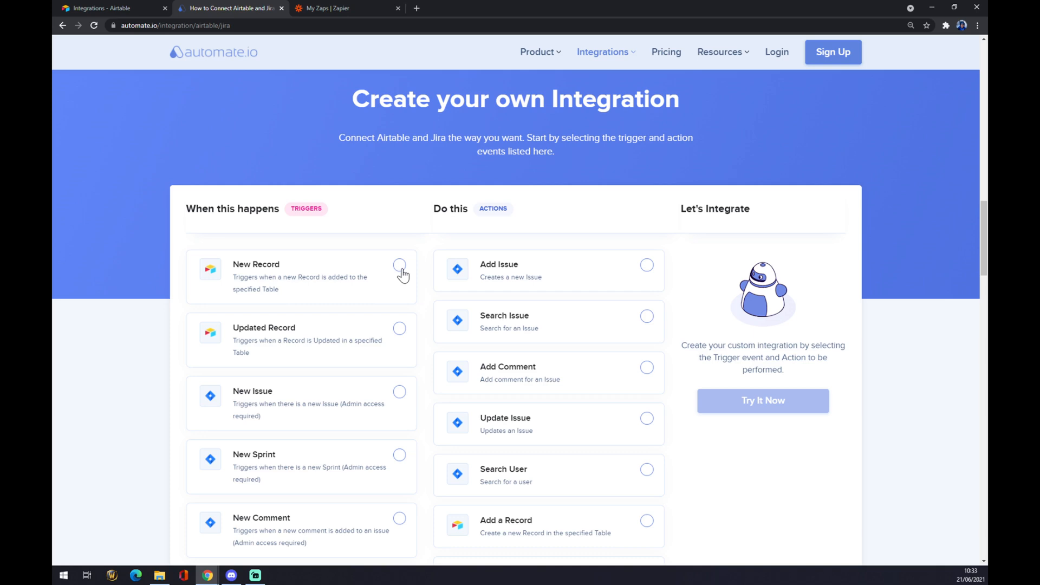
pyautogui.click(400, 265)
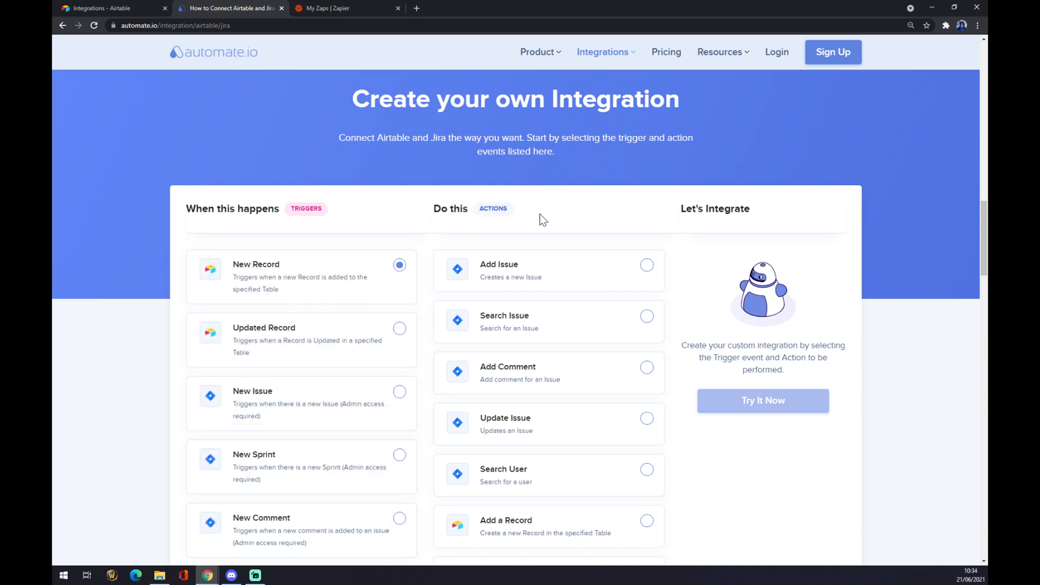
pyautogui.scroll(-3)
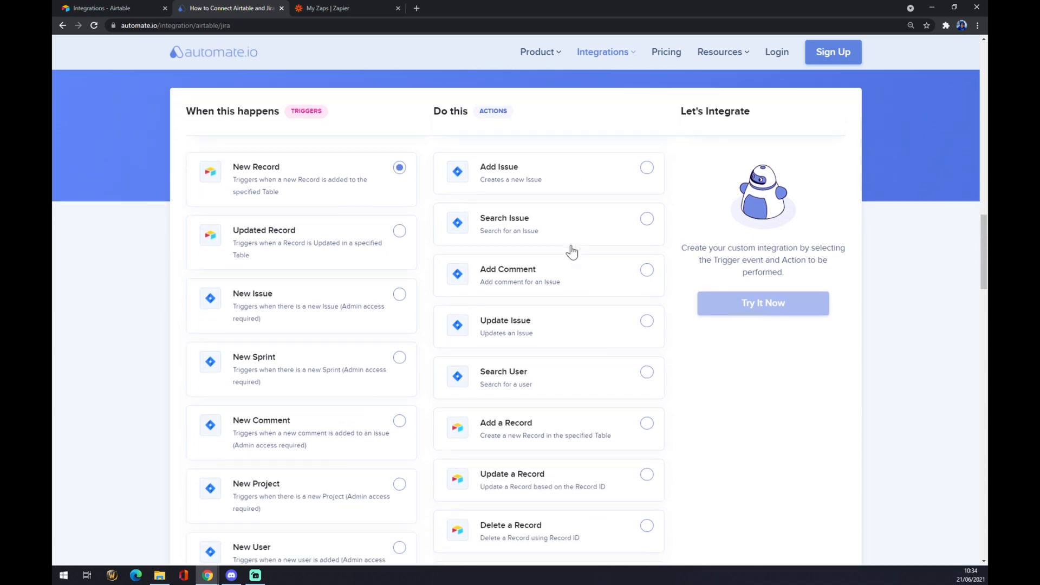
pyautogui.click(645, 321)
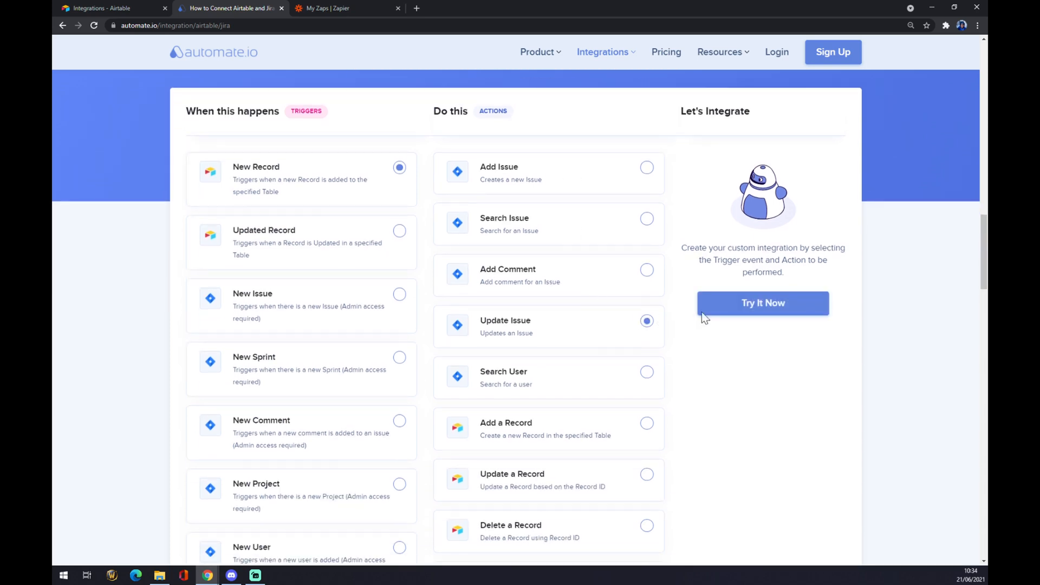
pyautogui.moveTo(749, 311)
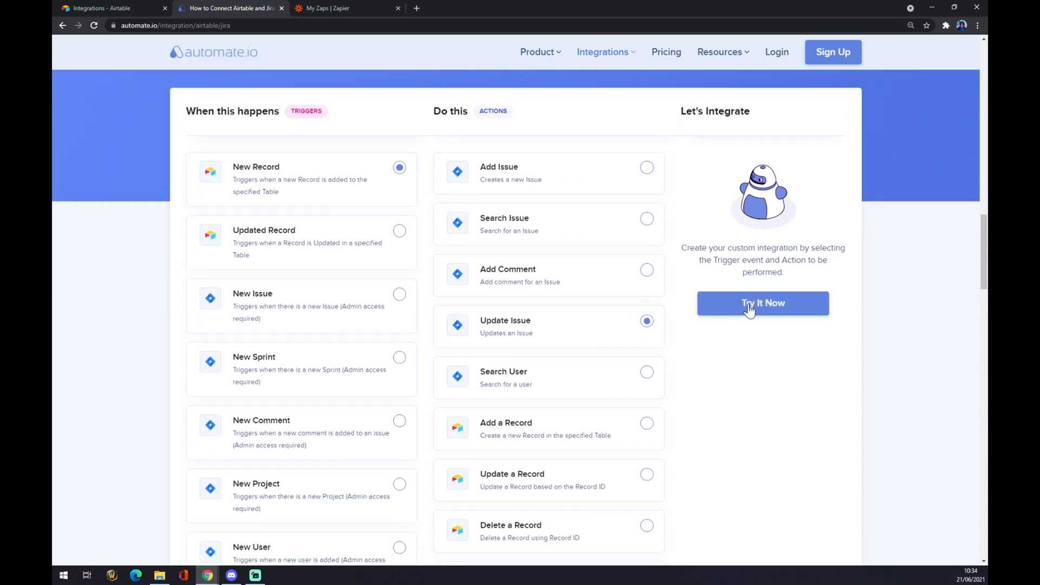
pyautogui.moveTo(763, 345)
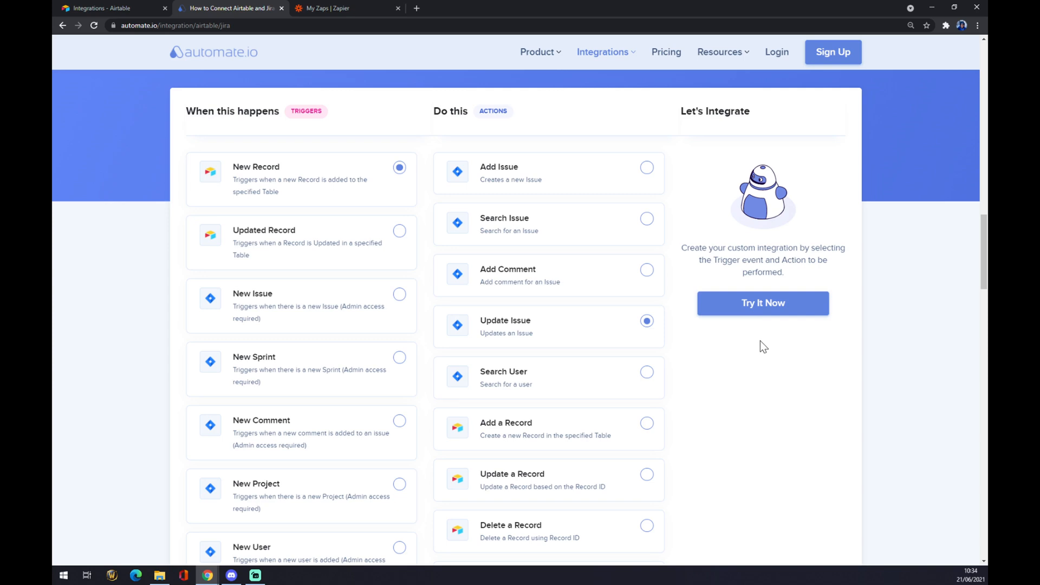
pyautogui.moveTo(762, 346)
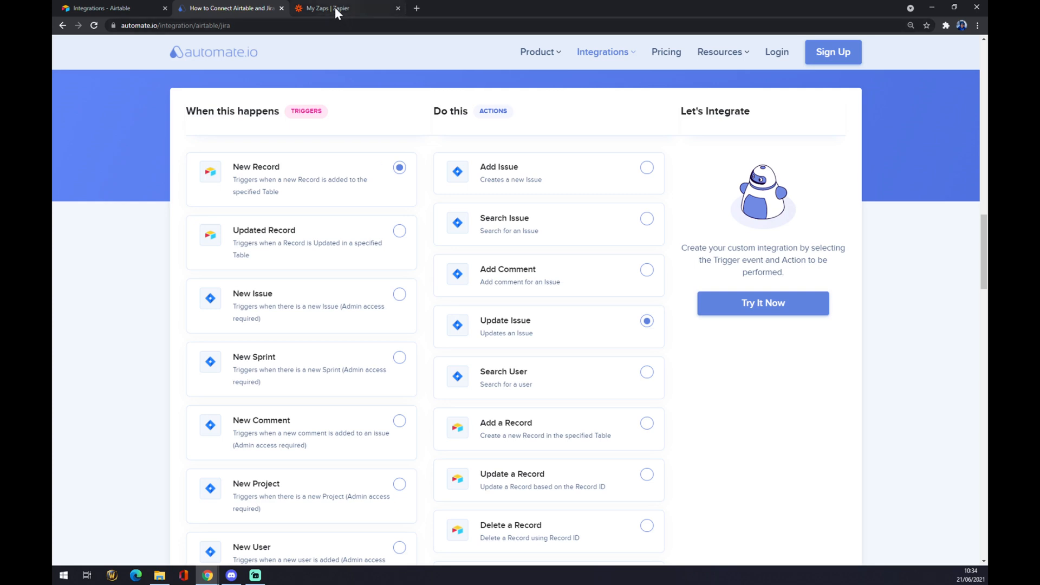
# Switch to Zapier's Zaps page and start a new blank zap with its name field active
pyautogui.click(338, 7)
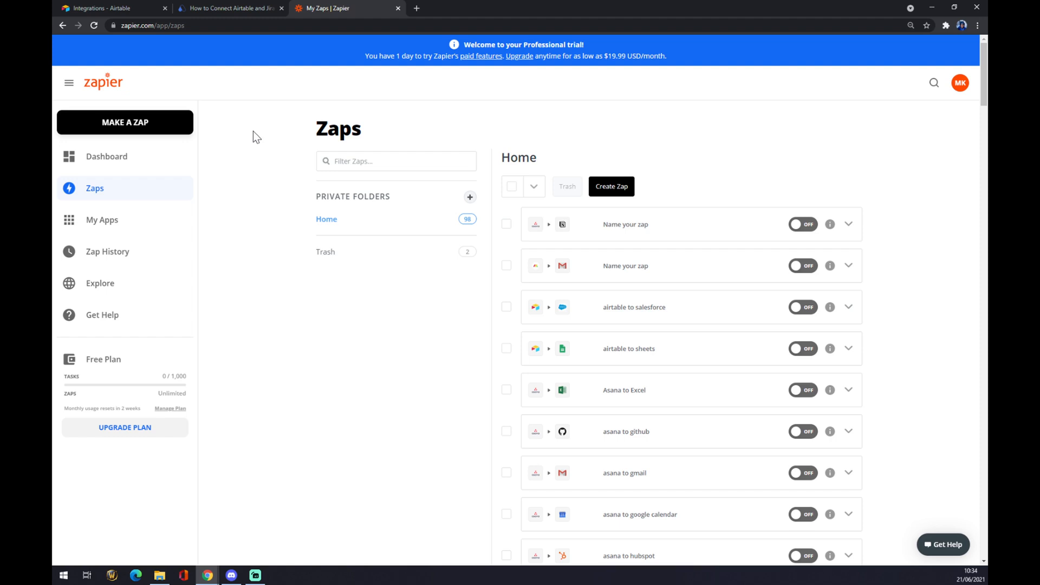
pyautogui.moveTo(141, 158)
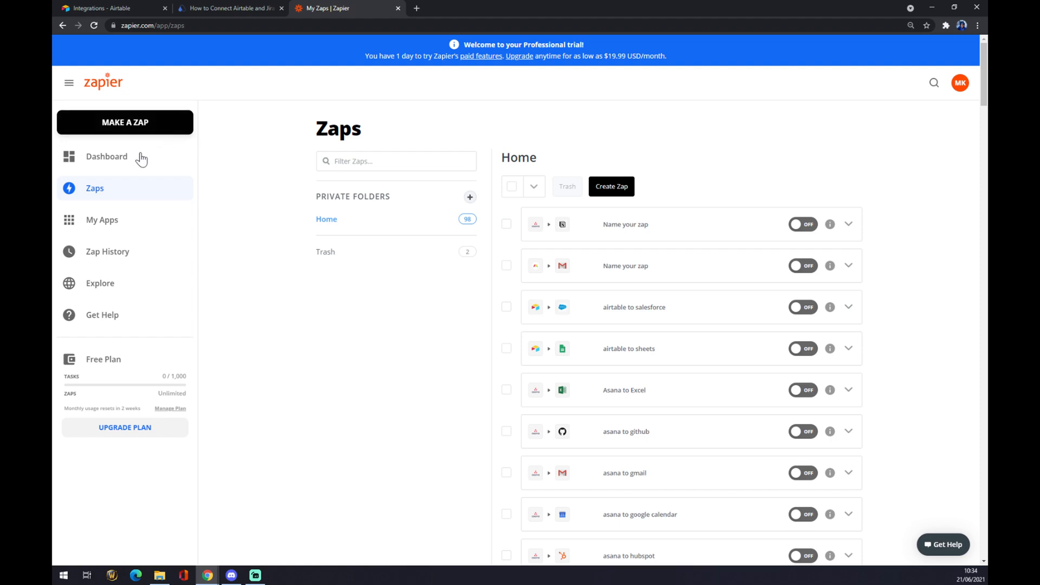
pyautogui.moveTo(119, 156)
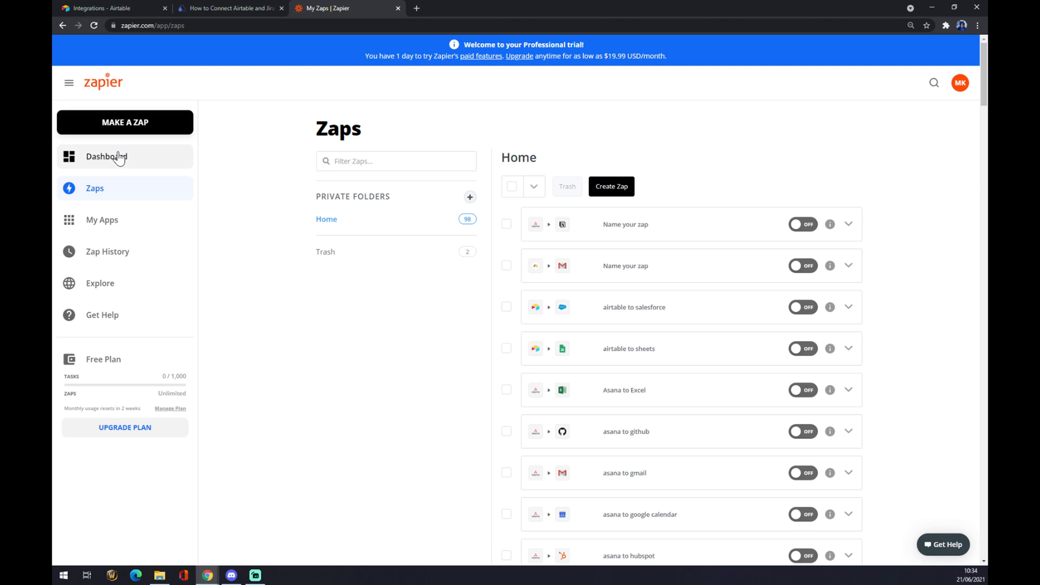
pyautogui.click(125, 123)
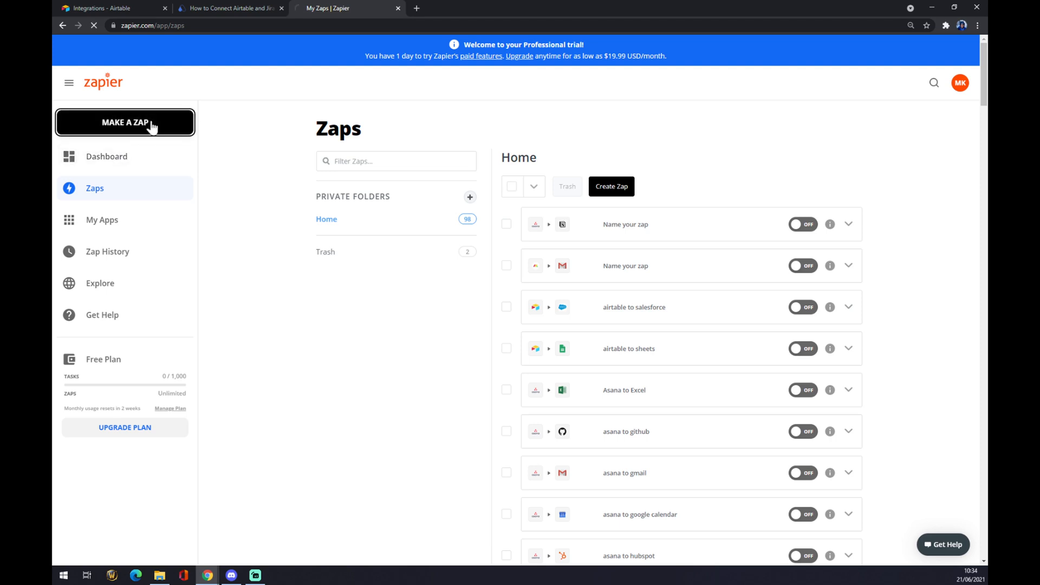
pyautogui.click(124, 122)
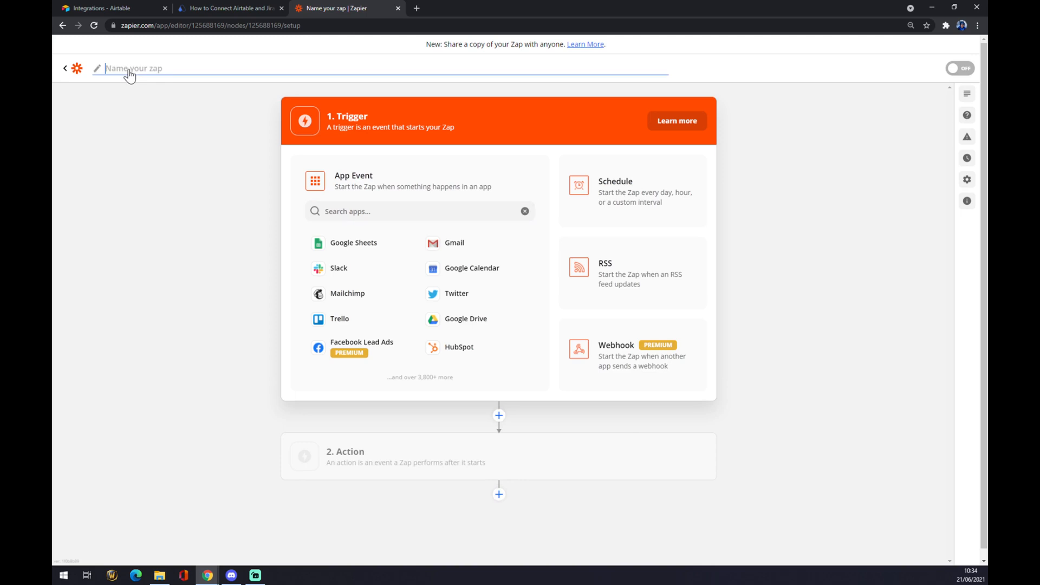
# Name the zap 'airtable to jira'
pyautogui.write('a')
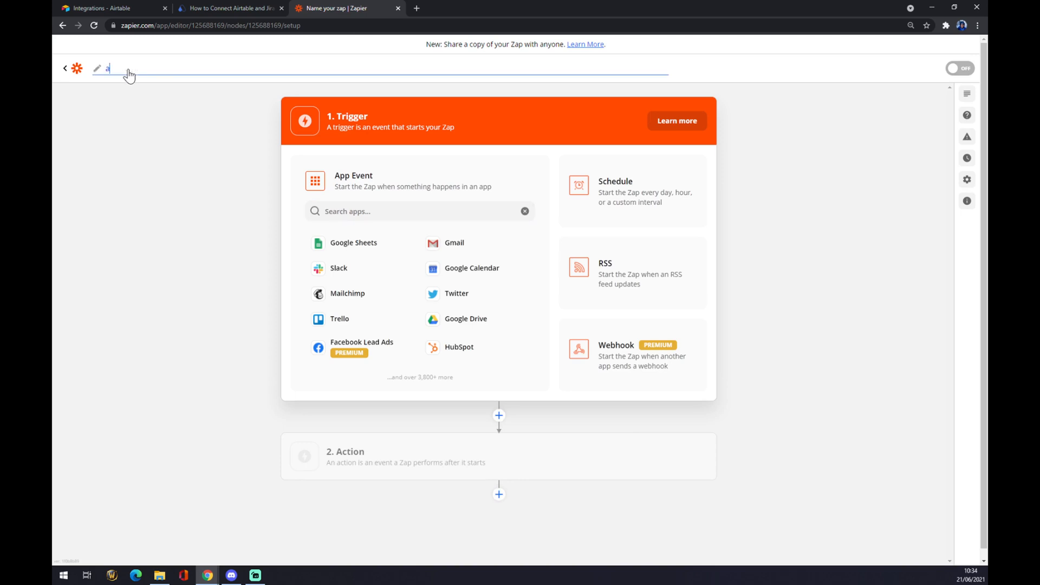
pyautogui.write('airtable to')
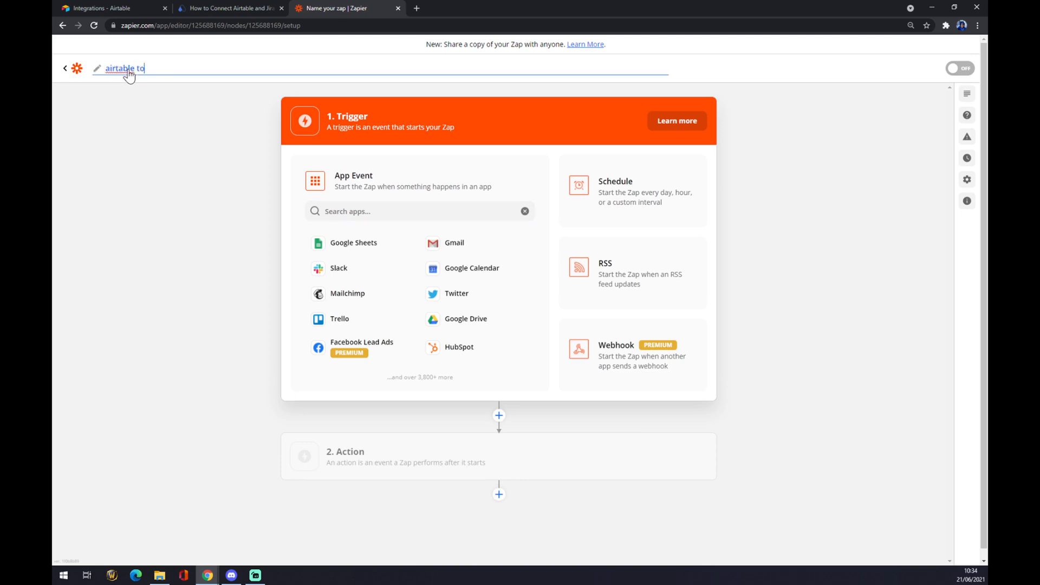
pyautogui.write('jira')
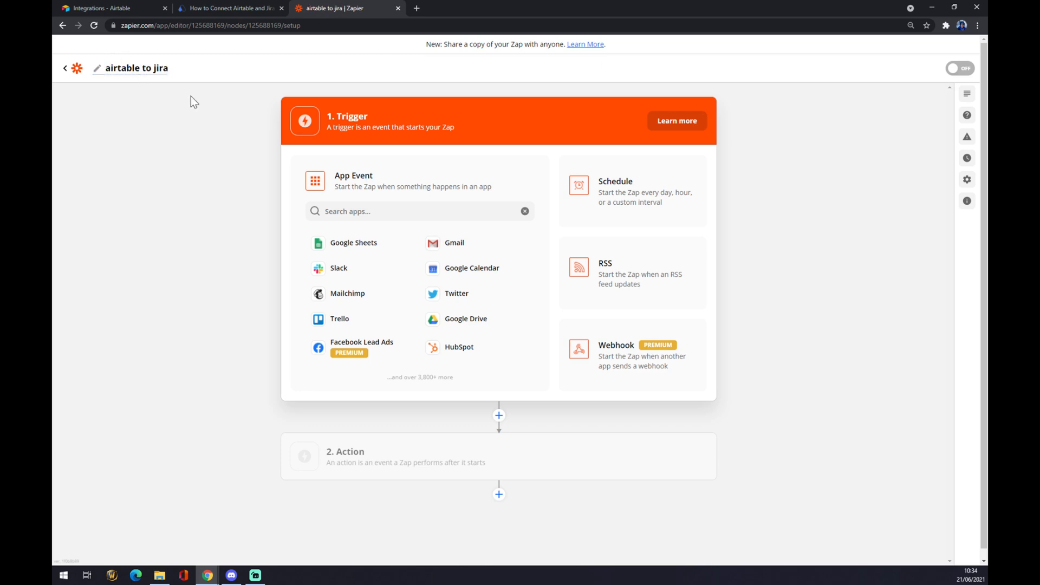
pyautogui.moveTo(201, 103)
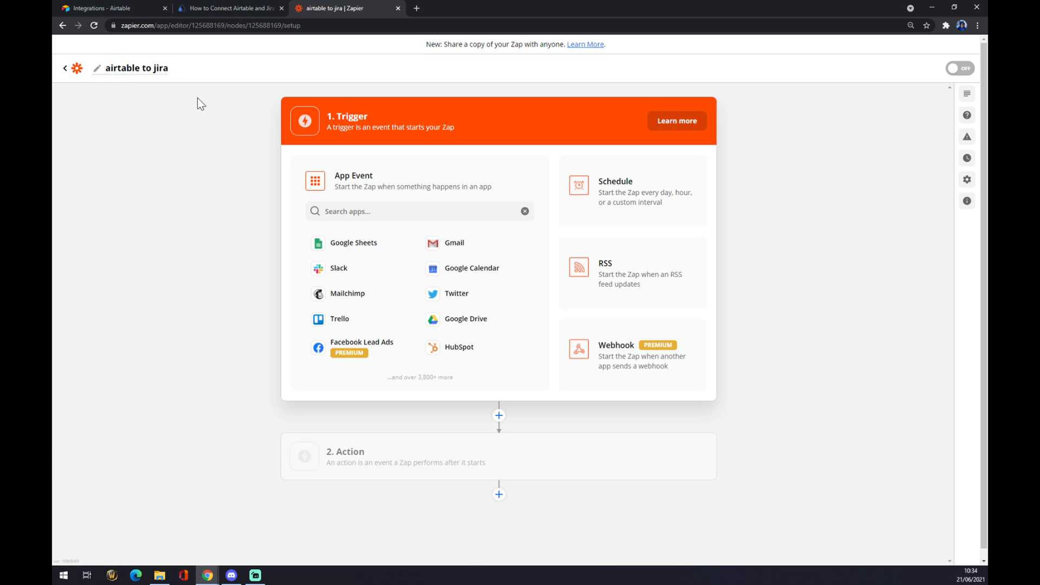
# Make Airtable the trigger app with New Record as the trigger event
pyautogui.click(419, 211)
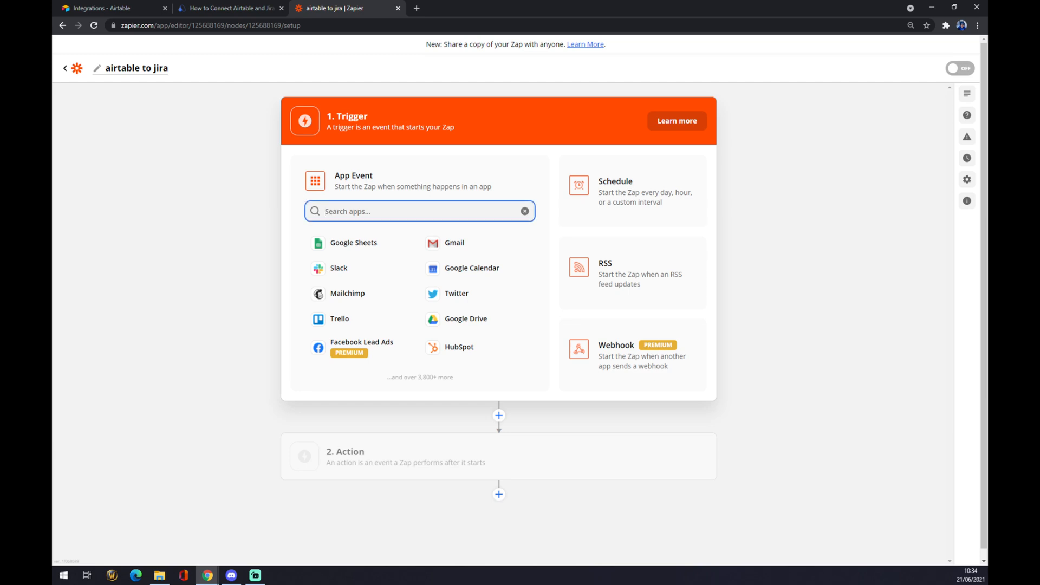
pyautogui.write('aira')
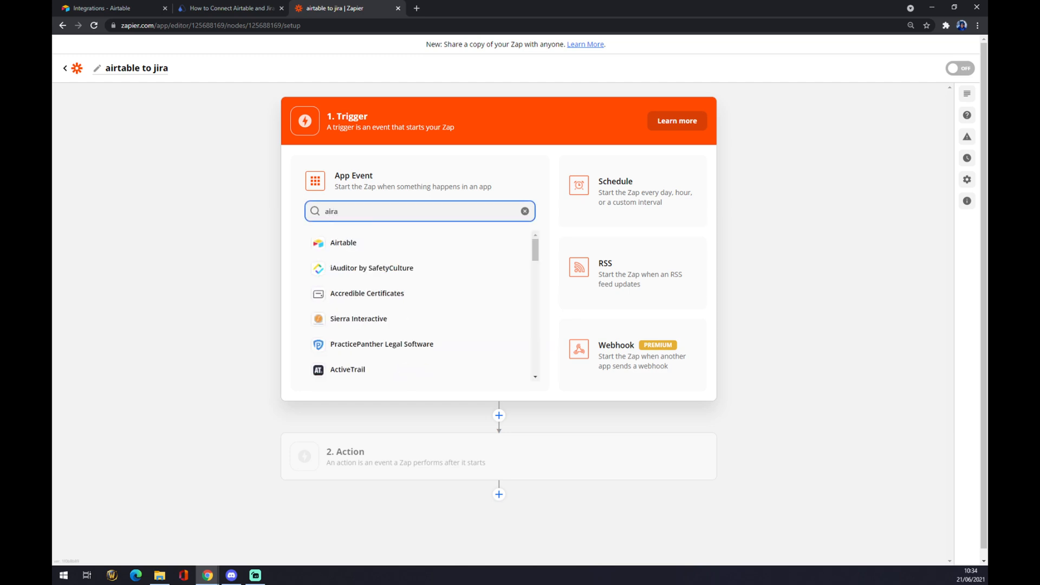
pyautogui.click(343, 242)
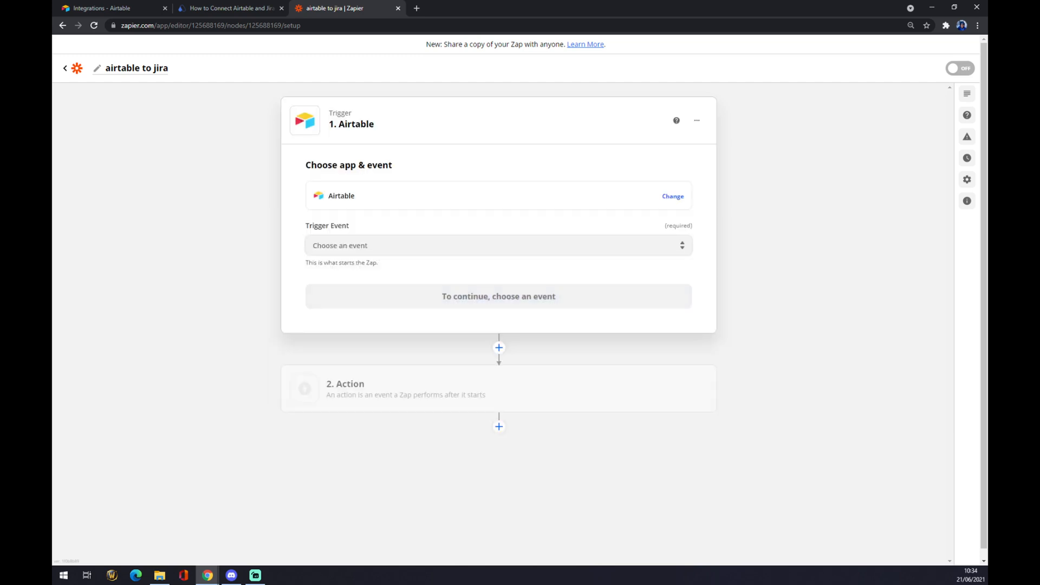
pyautogui.click(499, 246)
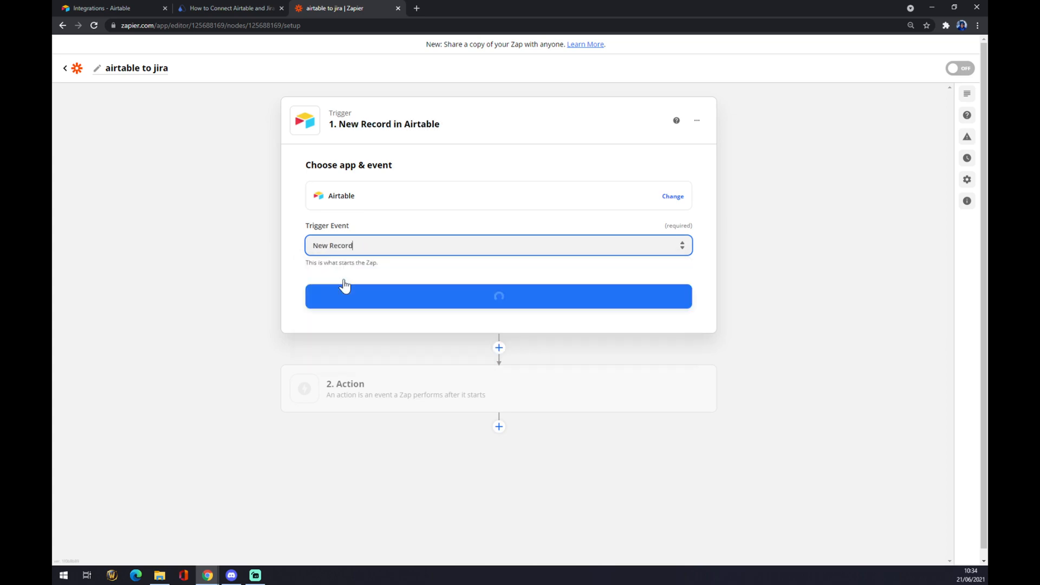
# Connect the existing Airtable account to the trigger and proceed to trigger setup
pyautogui.click(498, 296)
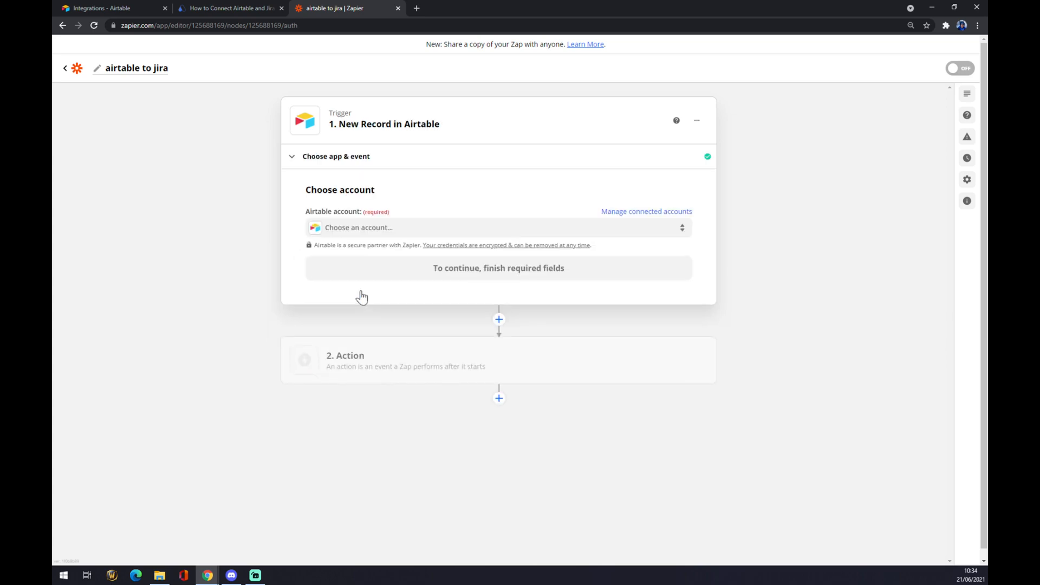
pyautogui.click(497, 228)
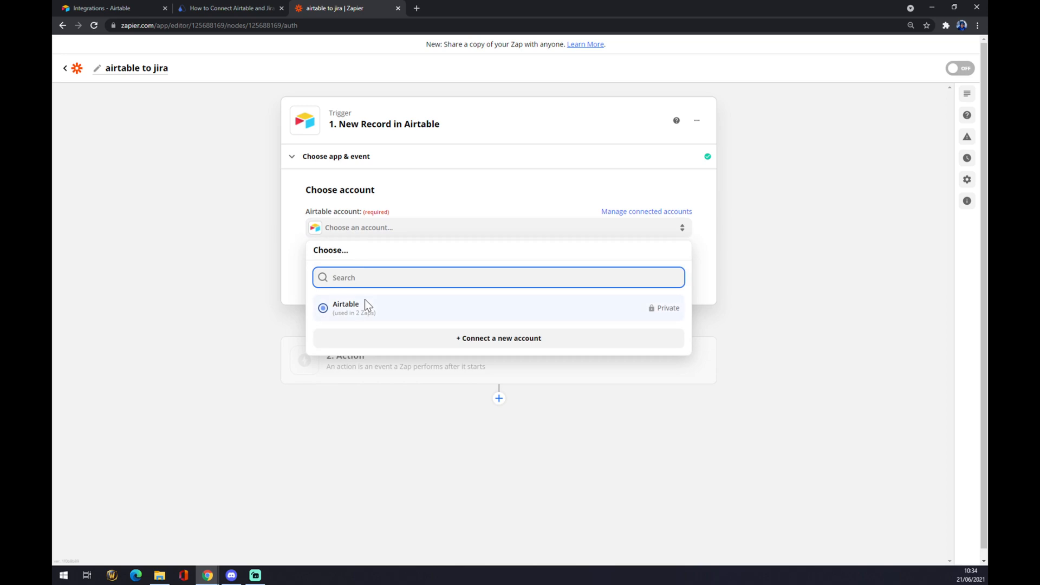
pyautogui.click(346, 307)
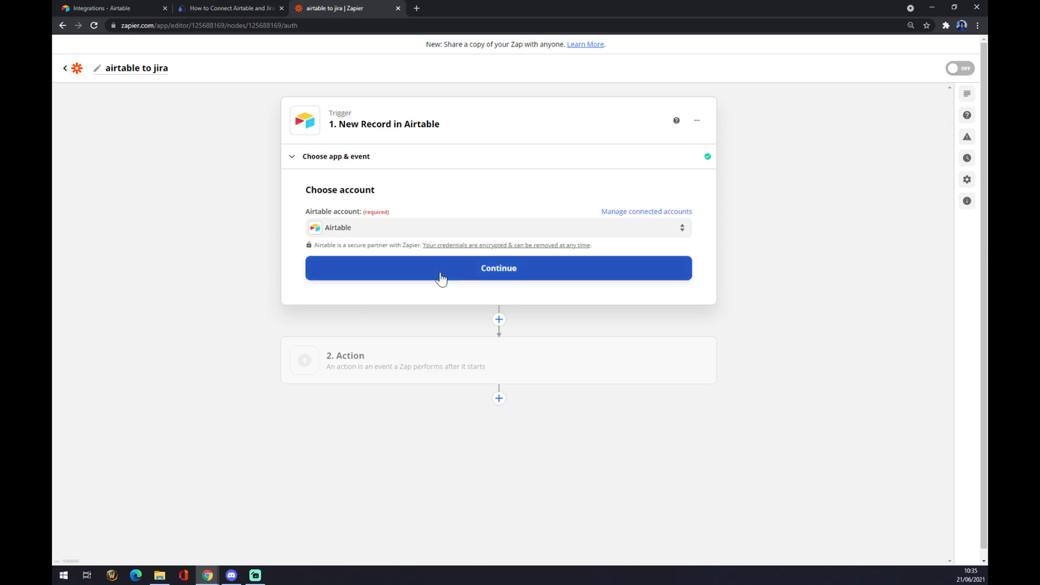
pyautogui.click(498, 268)
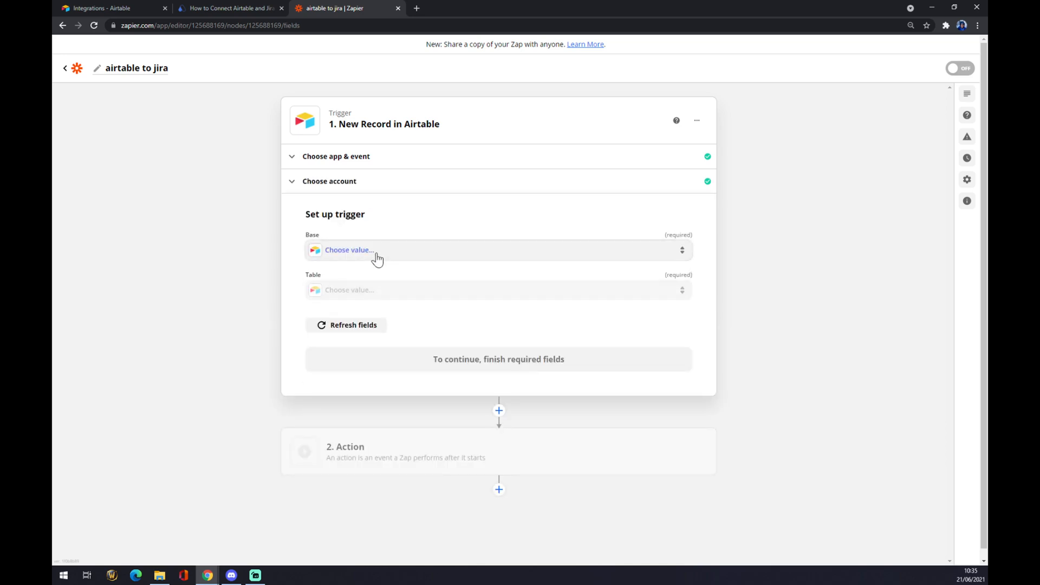
# Point the trigger at the User research base's Users table and reach the trigger test
pyautogui.click(350, 250)
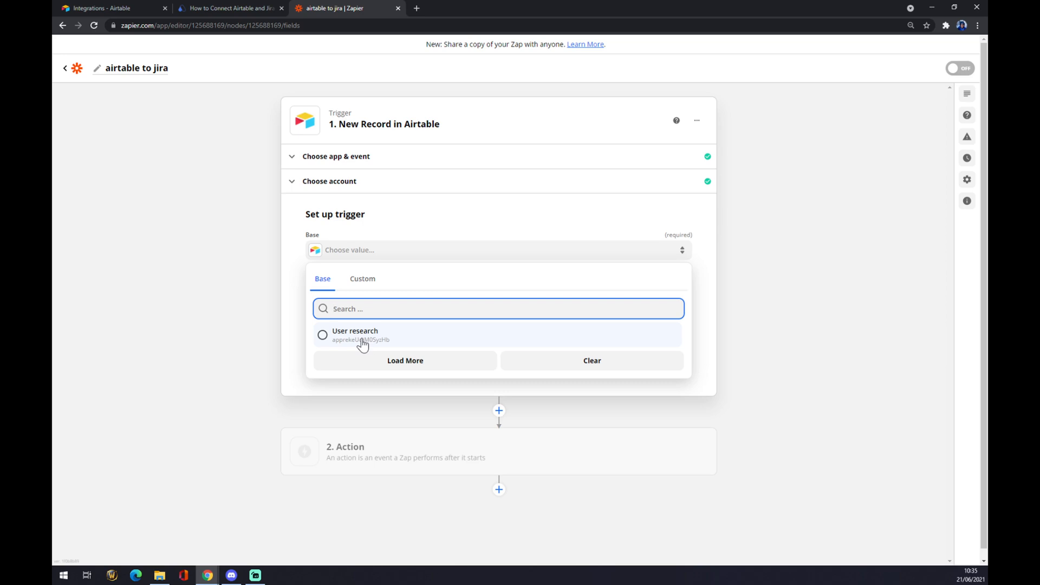
pyautogui.click(356, 335)
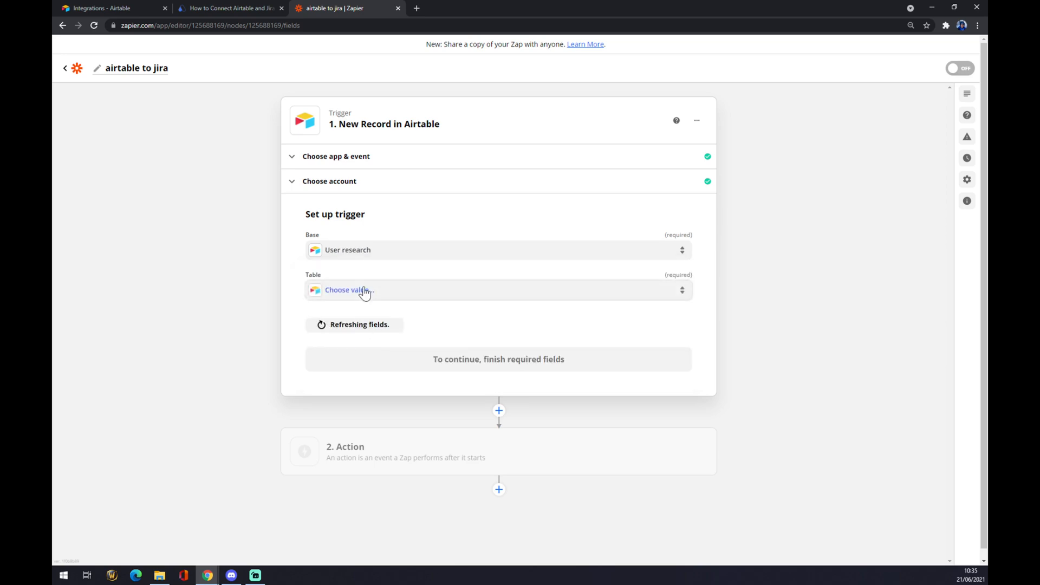
pyautogui.click(350, 290)
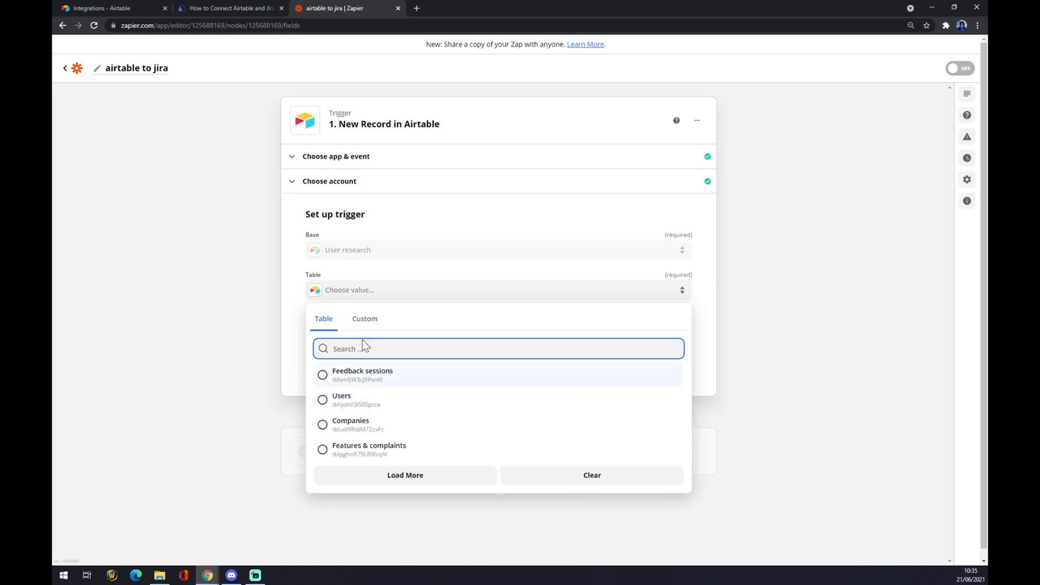
pyautogui.click(342, 400)
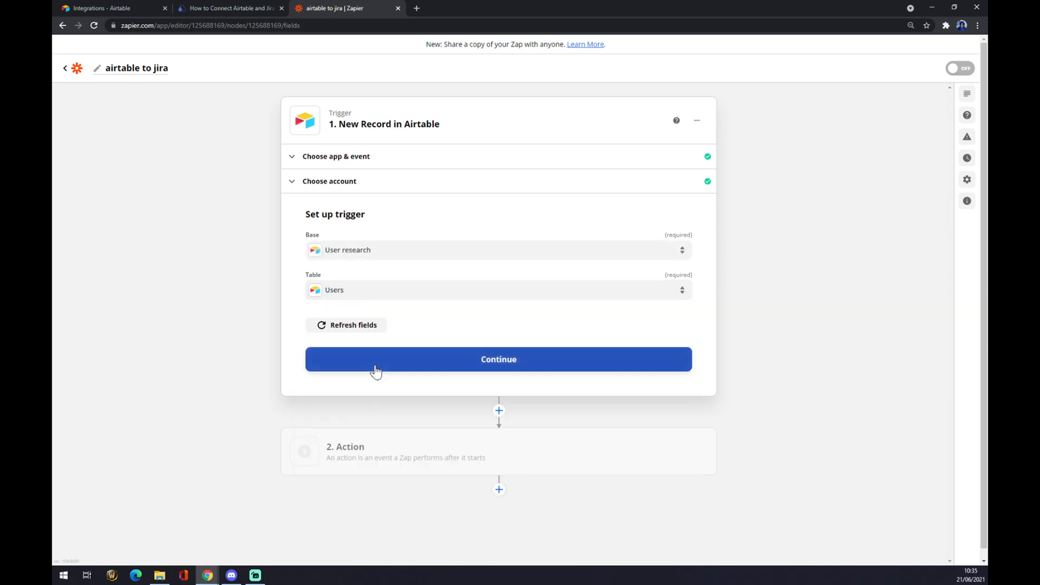
pyautogui.click(498, 359)
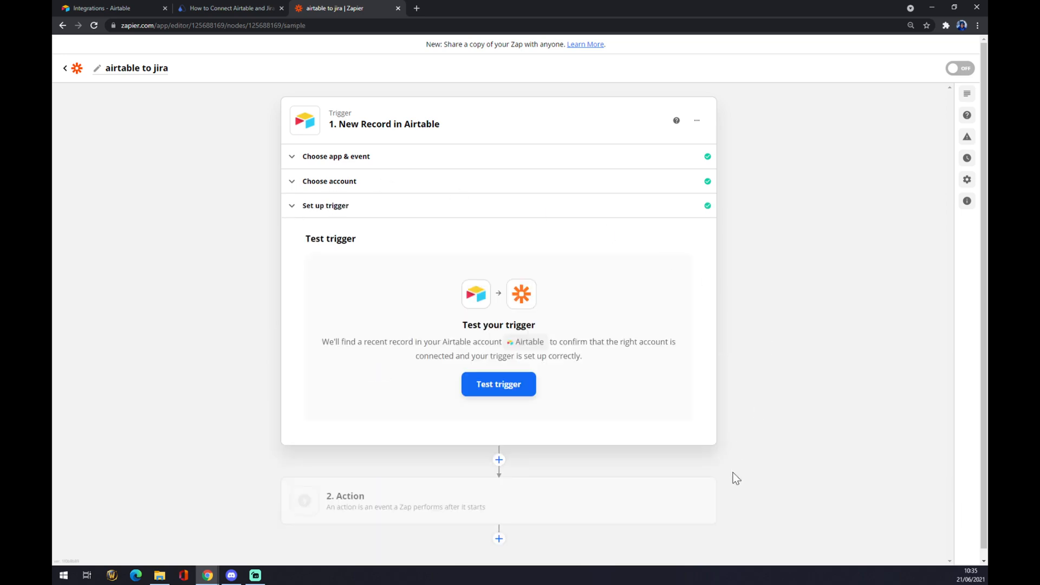
pyautogui.moveTo(340, 491)
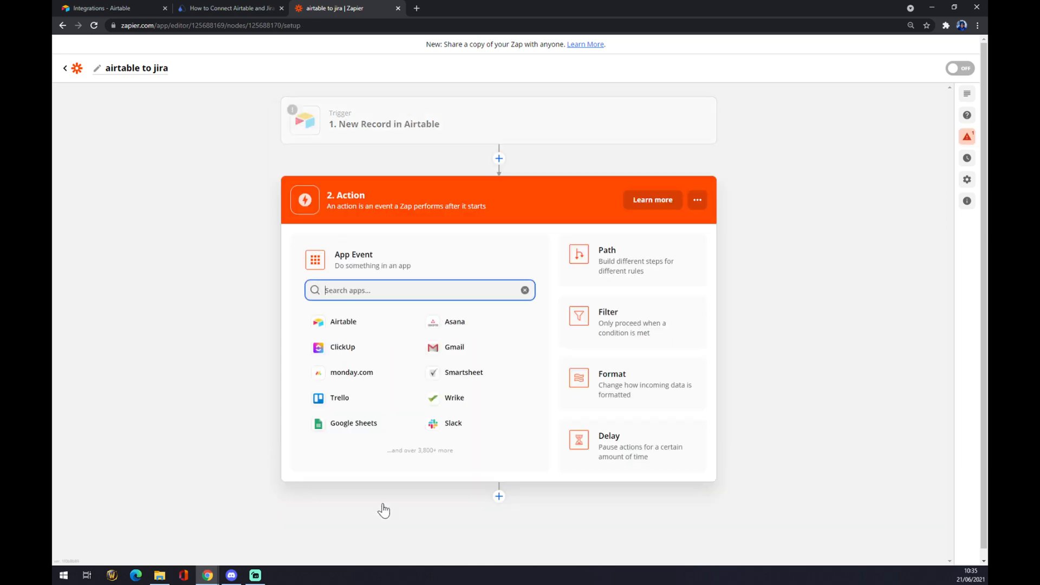
pyautogui.moveTo(393, 505)
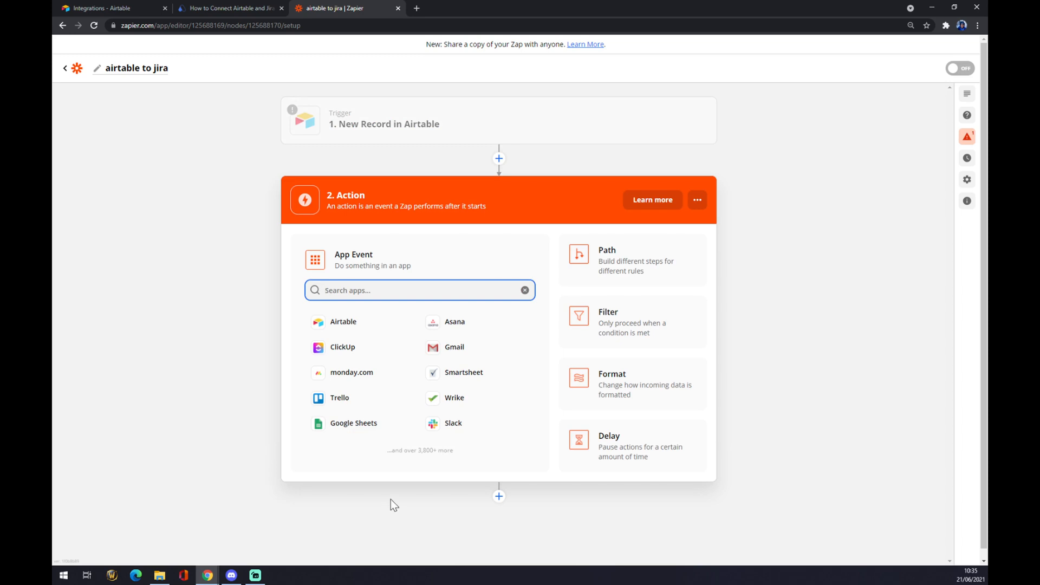
# Make the action Update Issue in Jira Software Cloud, reaching the Jira account sign-in
pyautogui.write('jira')
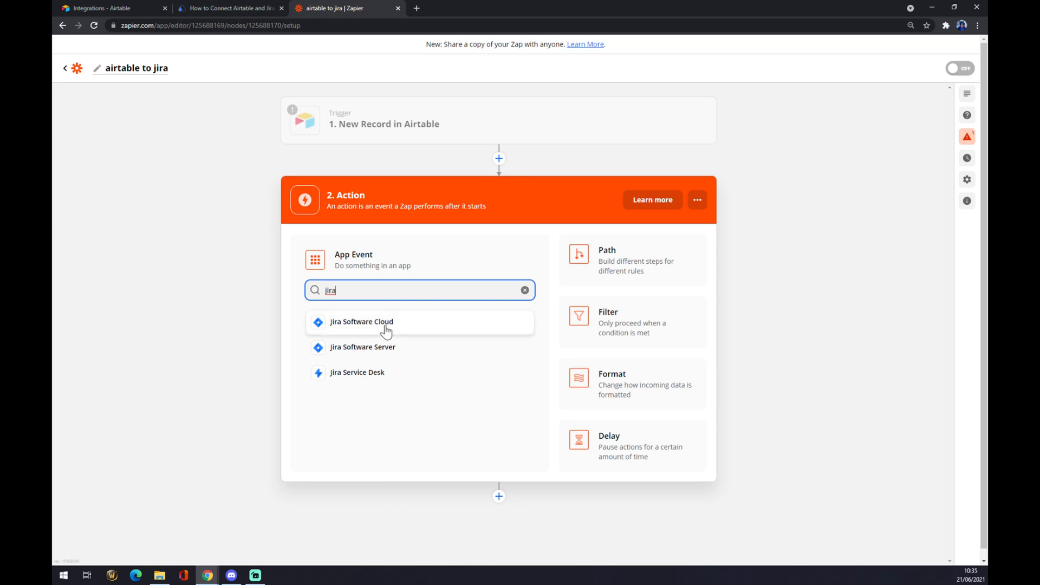
pyautogui.moveTo(372, 346)
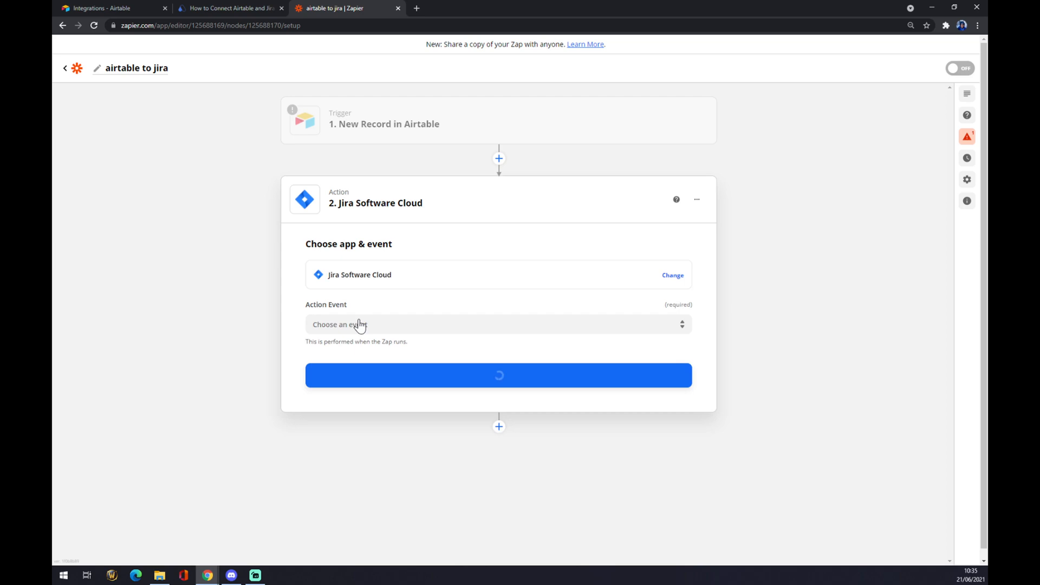
pyautogui.click(498, 324)
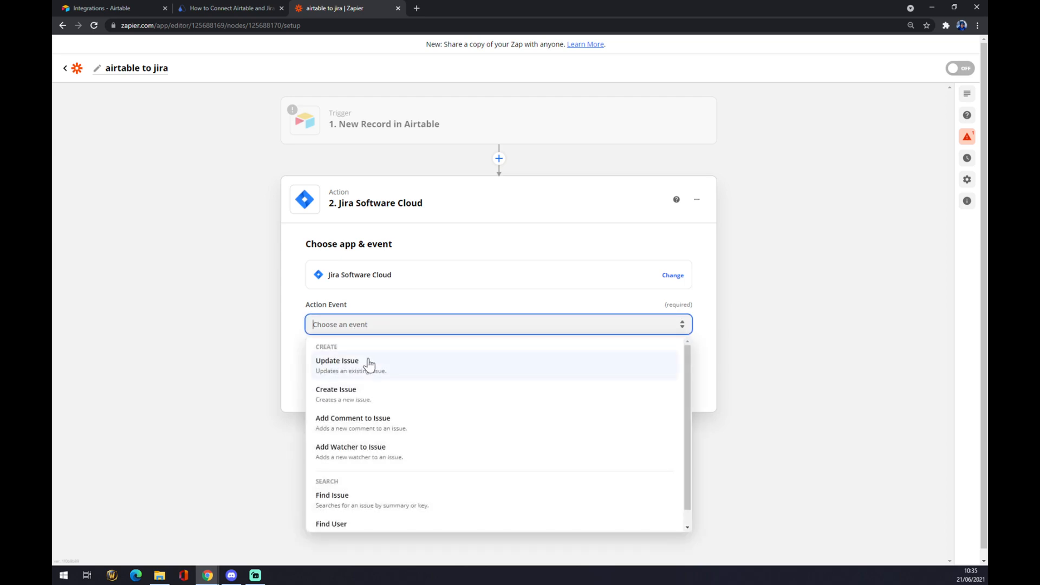
pyautogui.click(337, 360)
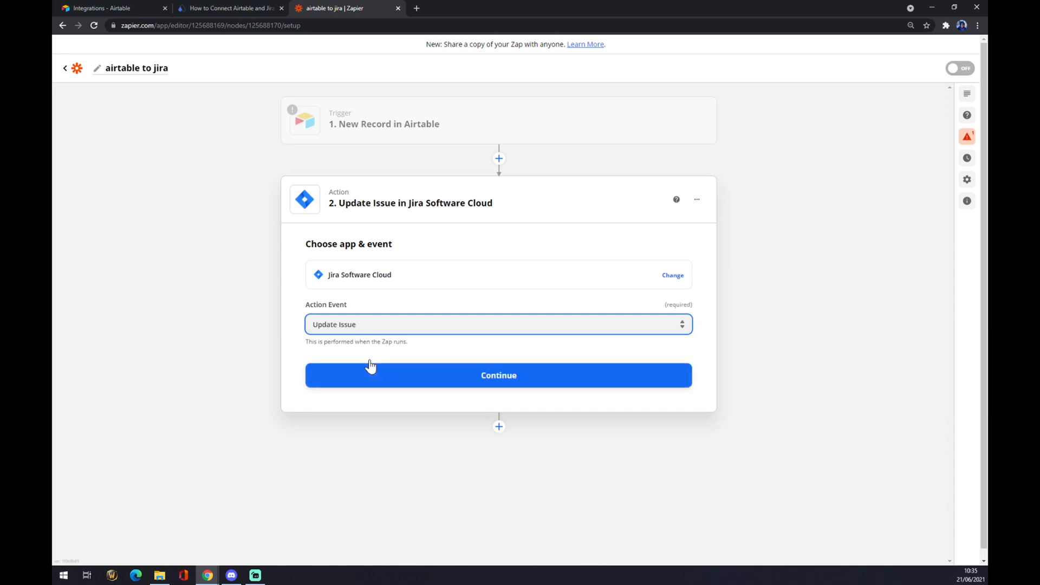
pyautogui.click(499, 375)
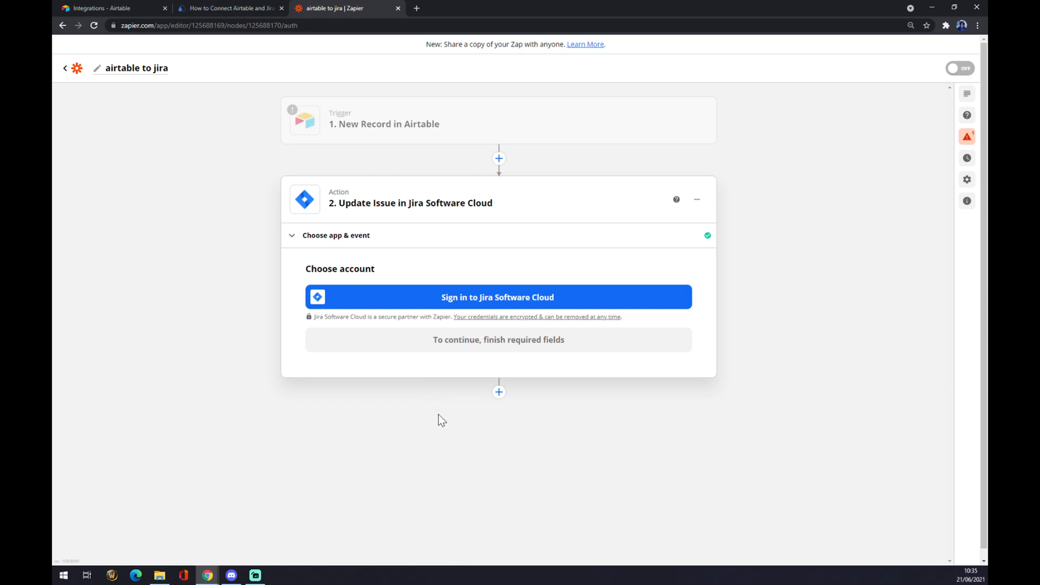
pyautogui.moveTo(424, 421)
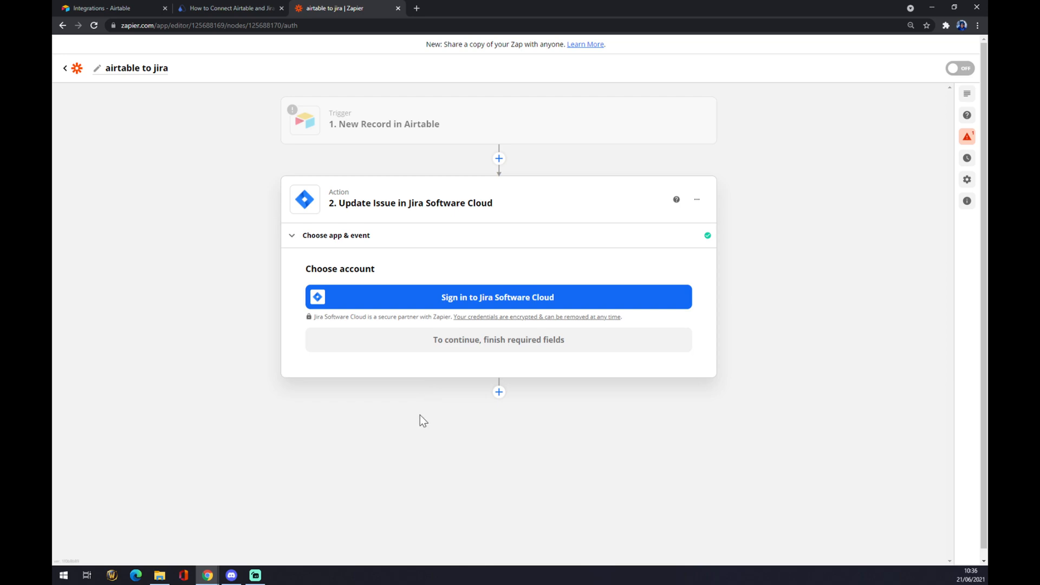